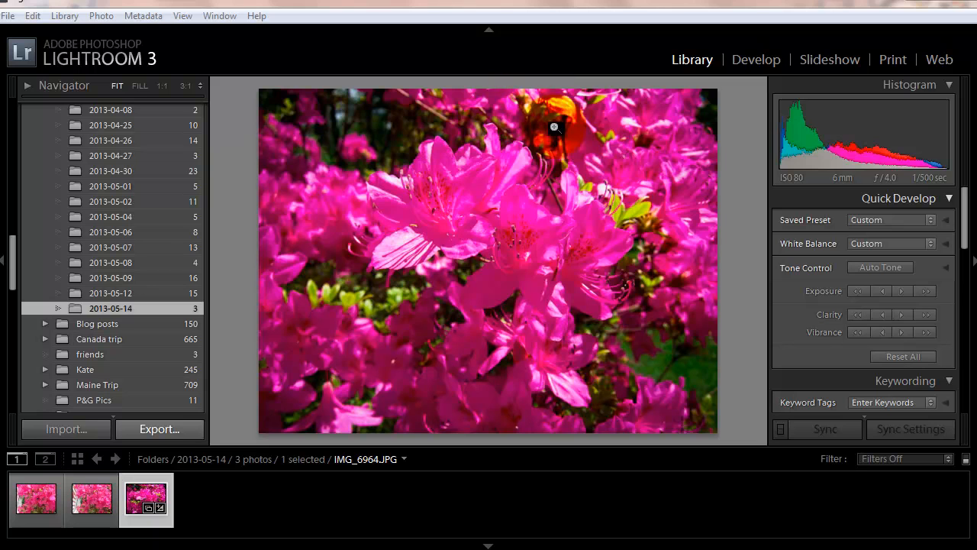
mouse_move(588, 73)
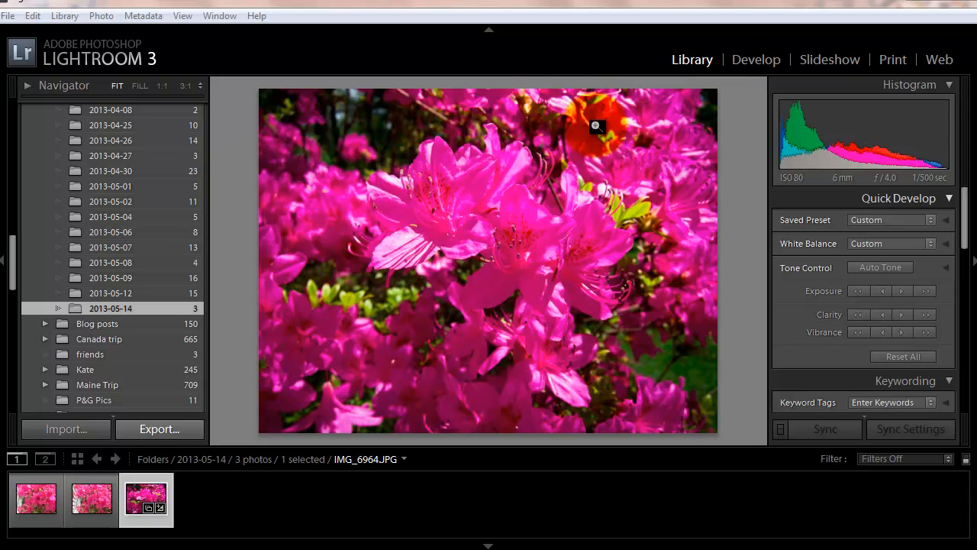
mouse_move(342, 397)
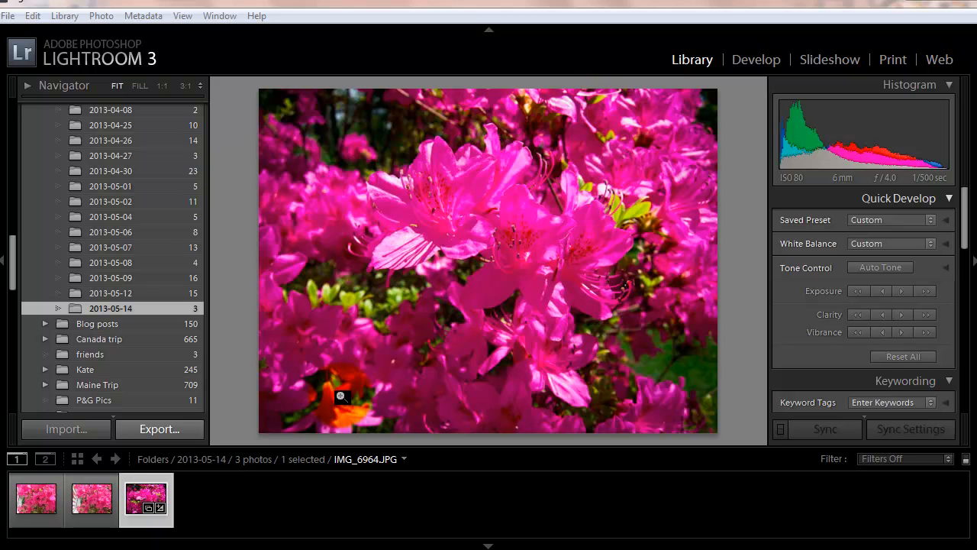
Return to the darker pink azalea photo and bring up the watermark editor from the Edit menu.
left_click(92, 499)
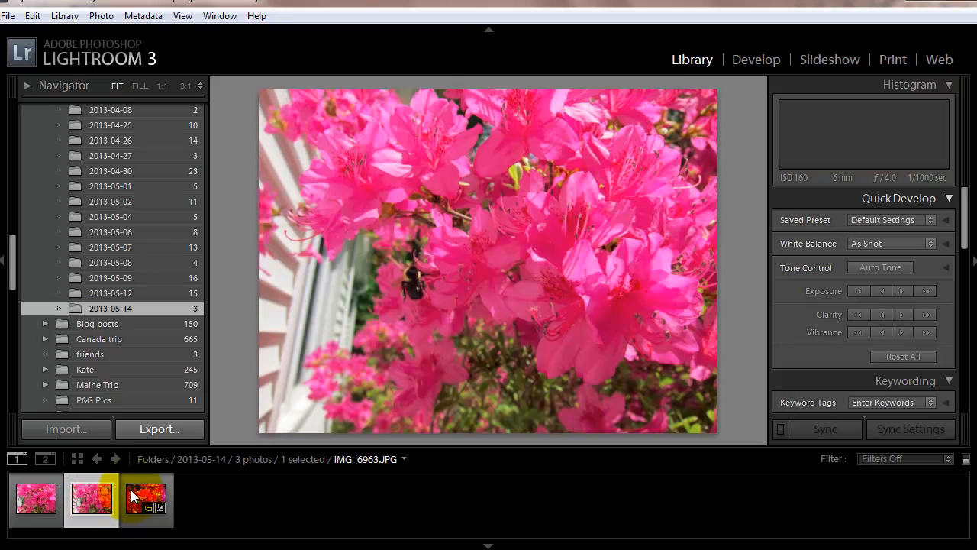
left_click(145, 498)
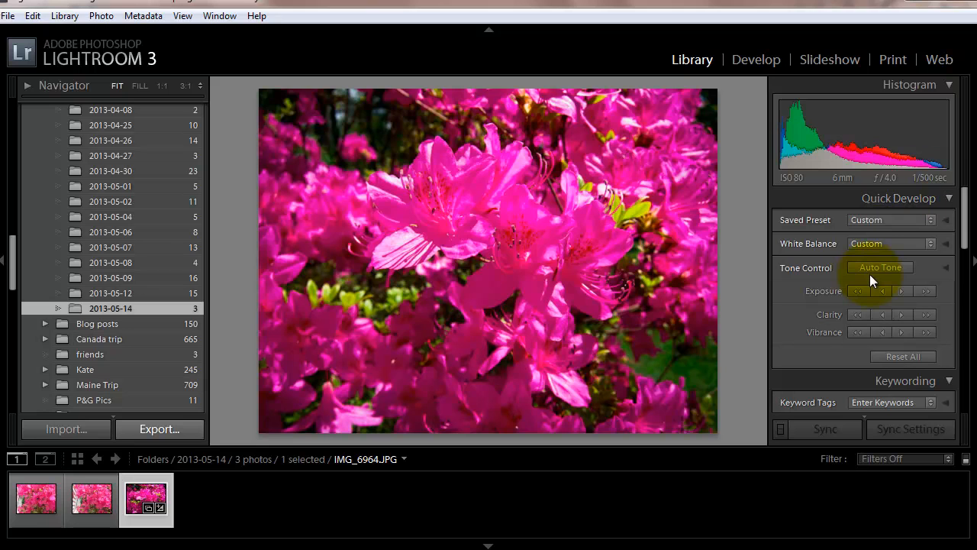
mouse_move(769, 271)
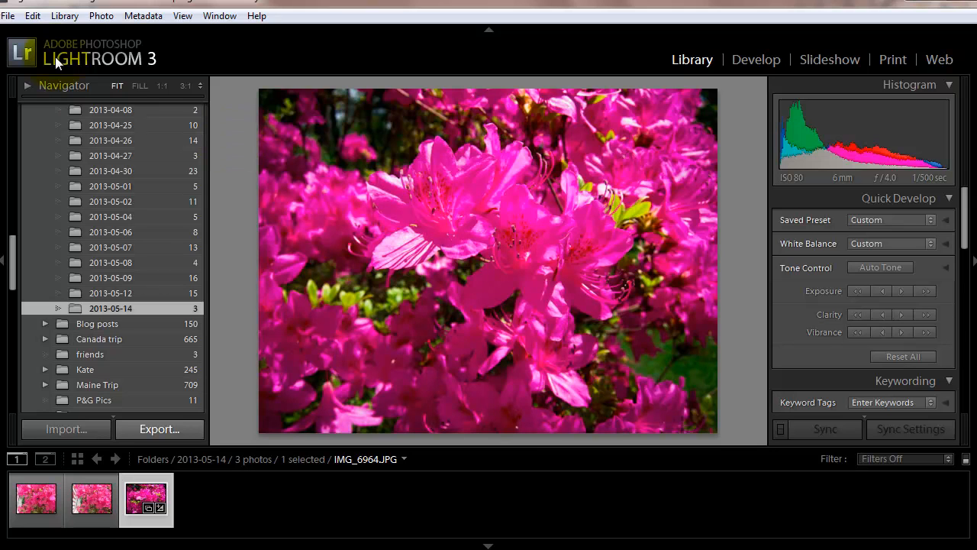
mouse_move(55, 61)
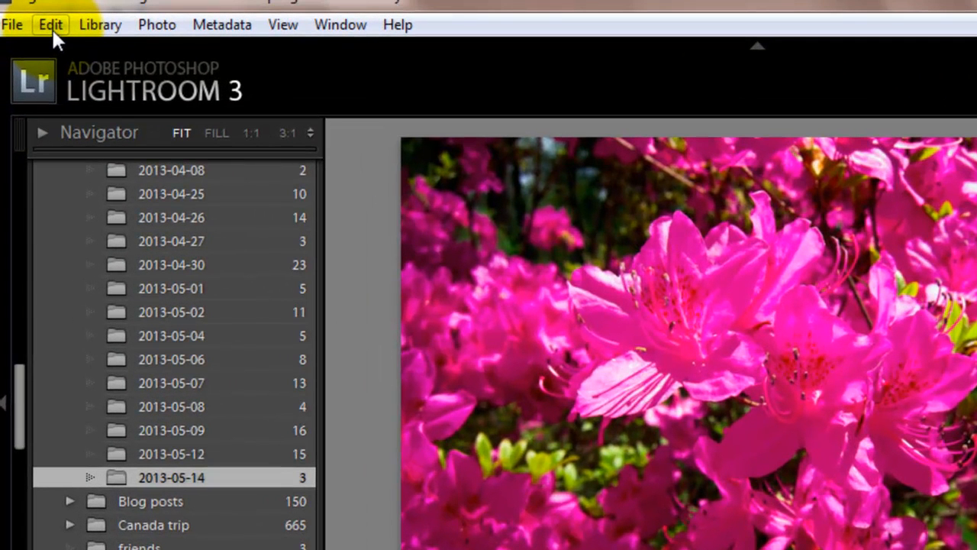
left_click(50, 24)
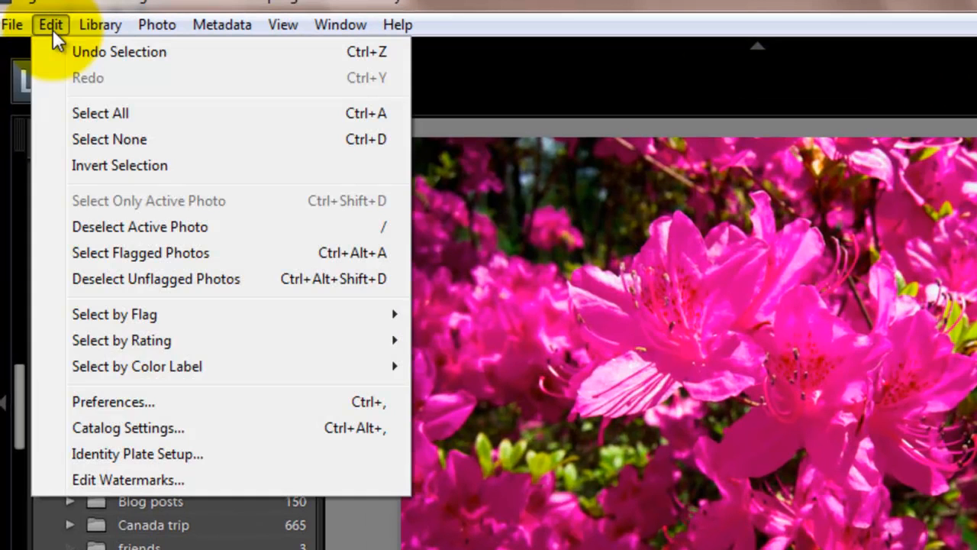
mouse_move(183, 480)
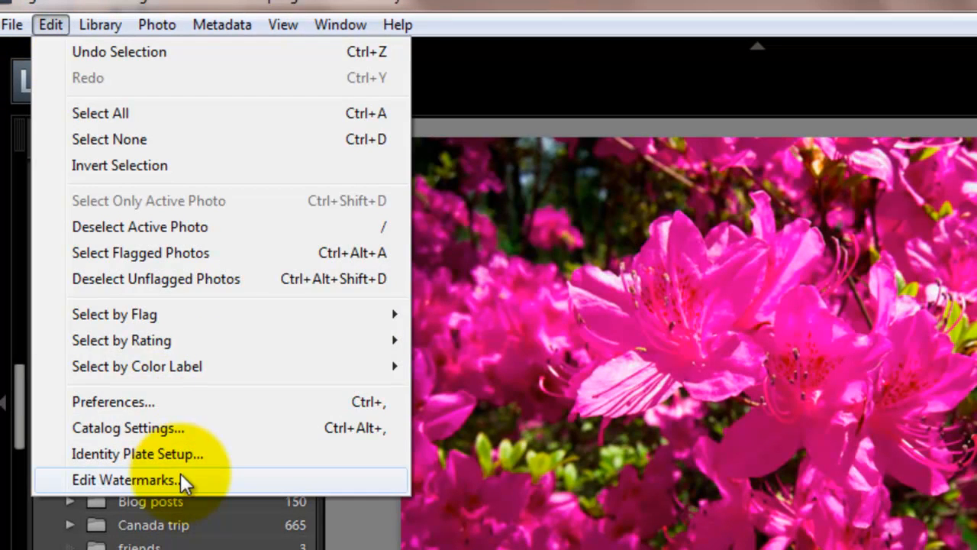
left_click(125, 479)
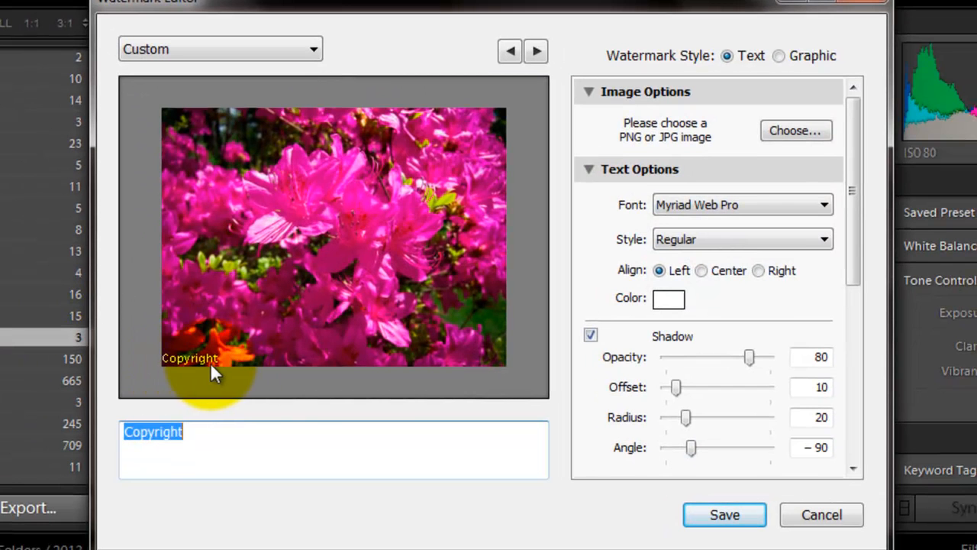
mouse_move(214, 424)
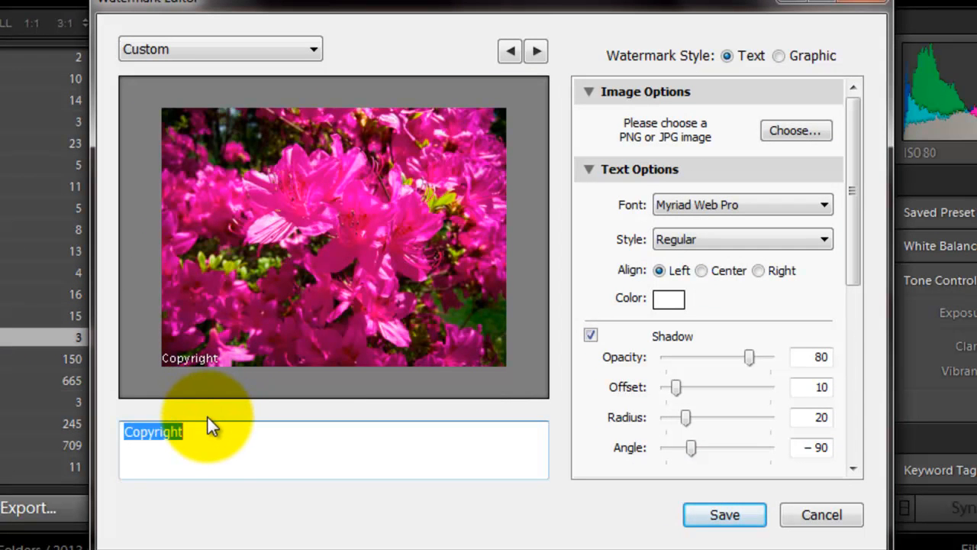
Replace the watermark text with 'FoodCyclist Farm'.
type("F")
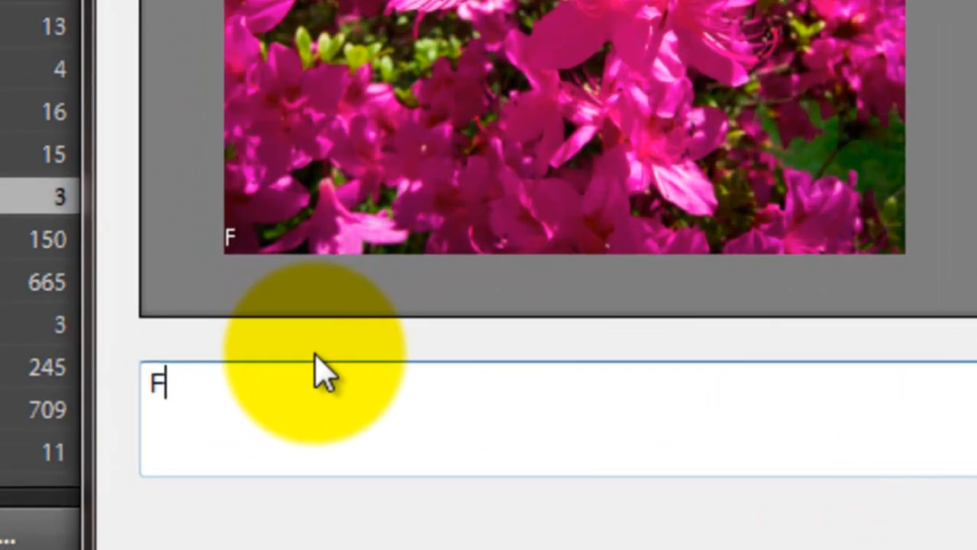
type("oodCyclist")
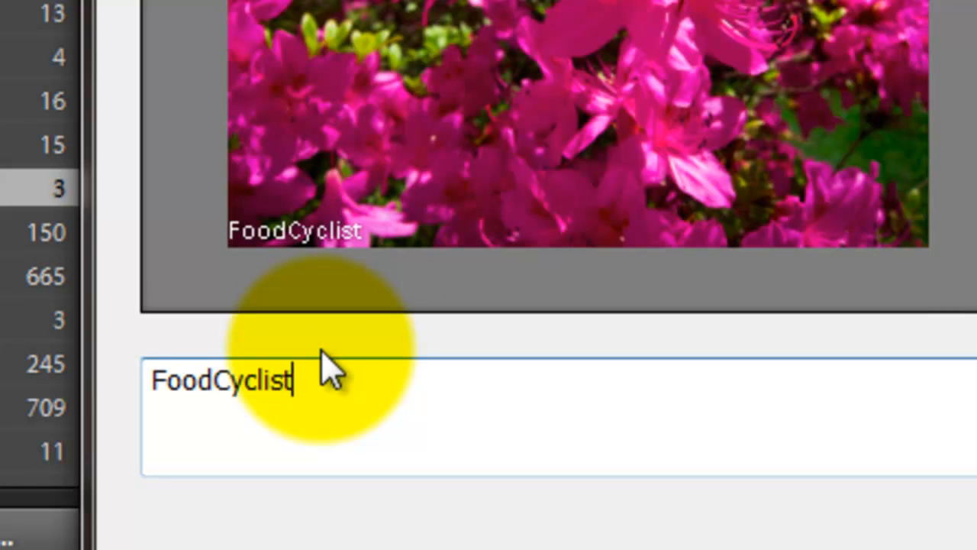
type("Farm")
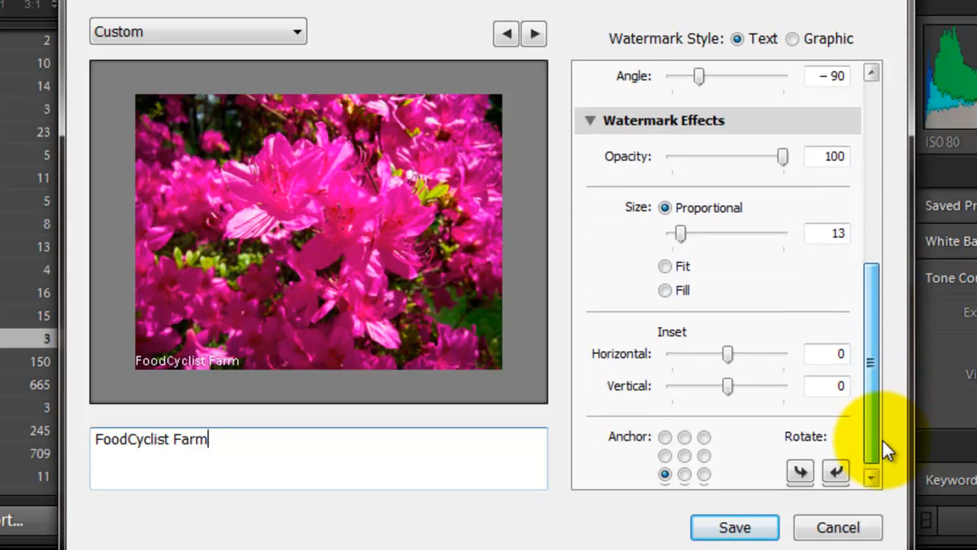
Try right-middle and top-centre anchors, then keep the watermark in the bottom-left corner.
left_click(704, 449)
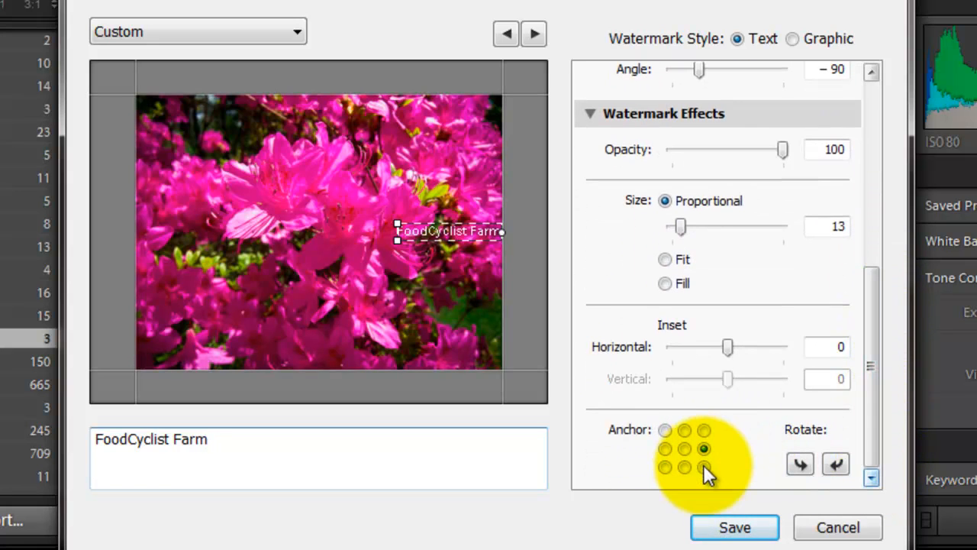
left_click(684, 429)
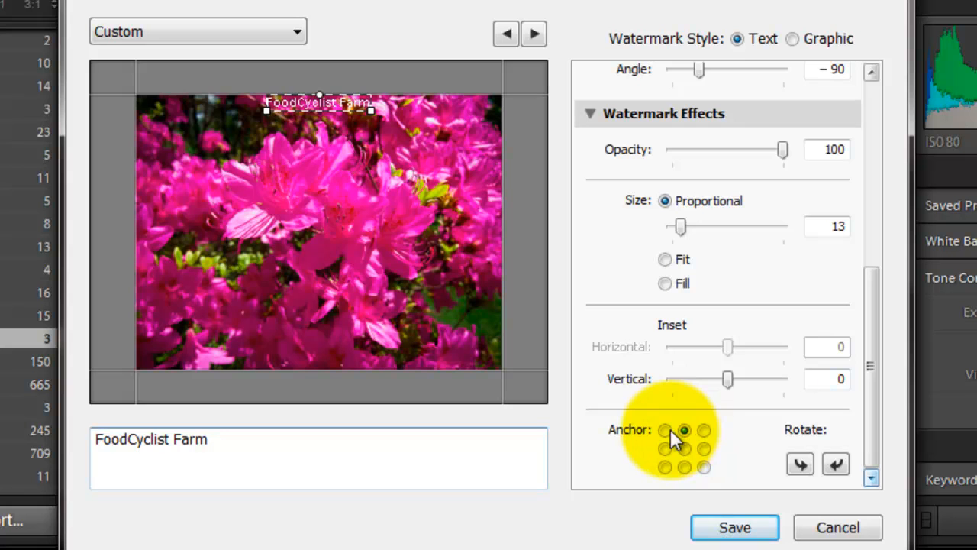
left_click(666, 467)
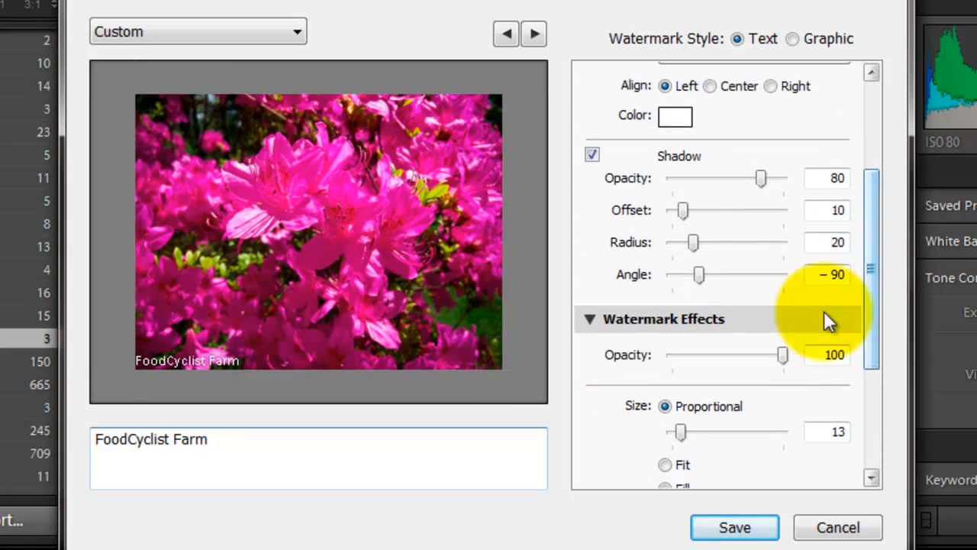
Settle the watermark opacity at 49 and the shadow offset at 22.
left_click_drag(781, 354, 745, 354)
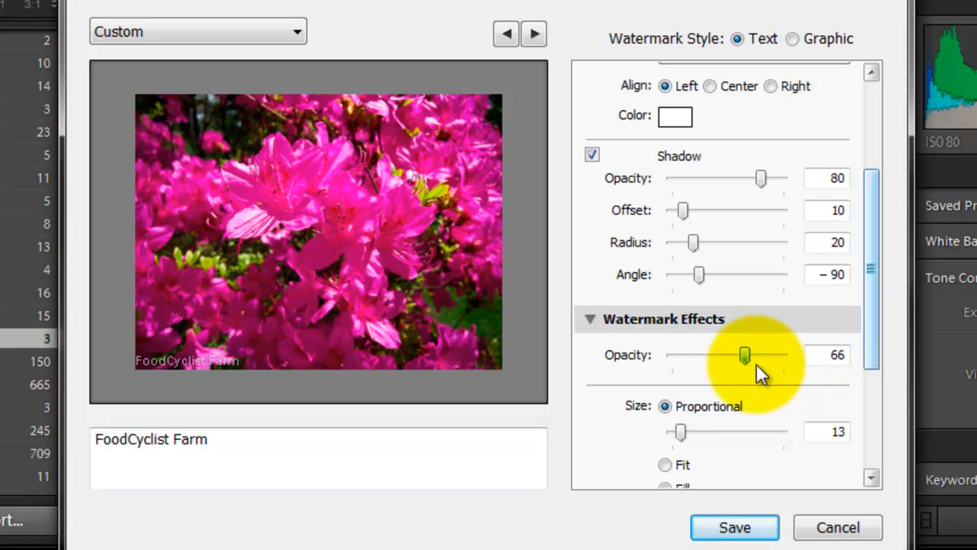
left_click_drag(745, 354, 781, 354)
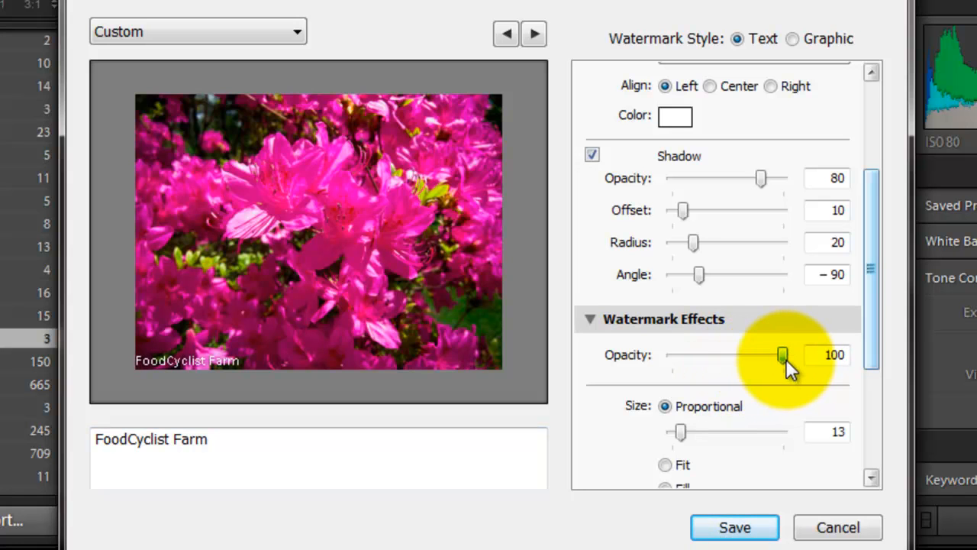
left_click_drag(781, 354, 729, 354)
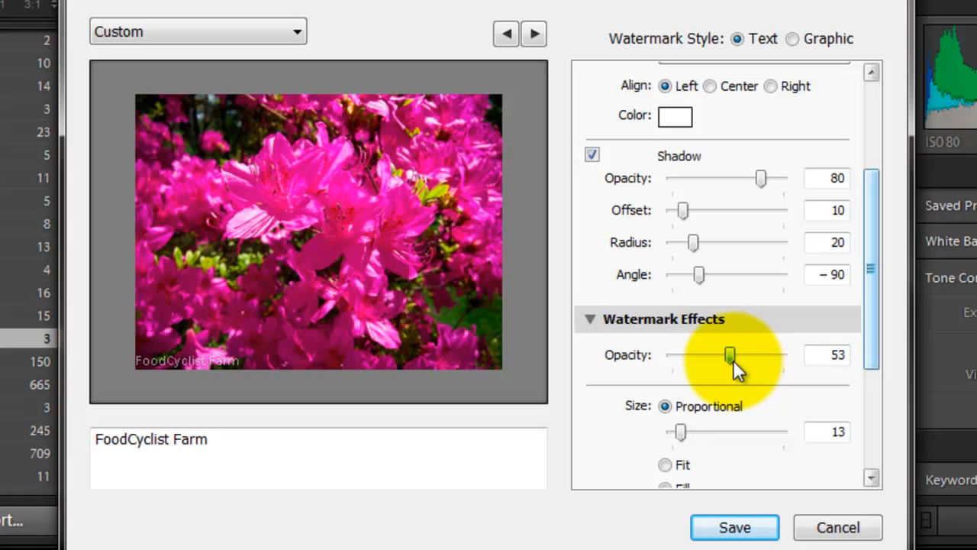
left_click_drag(730, 357, 727, 357)
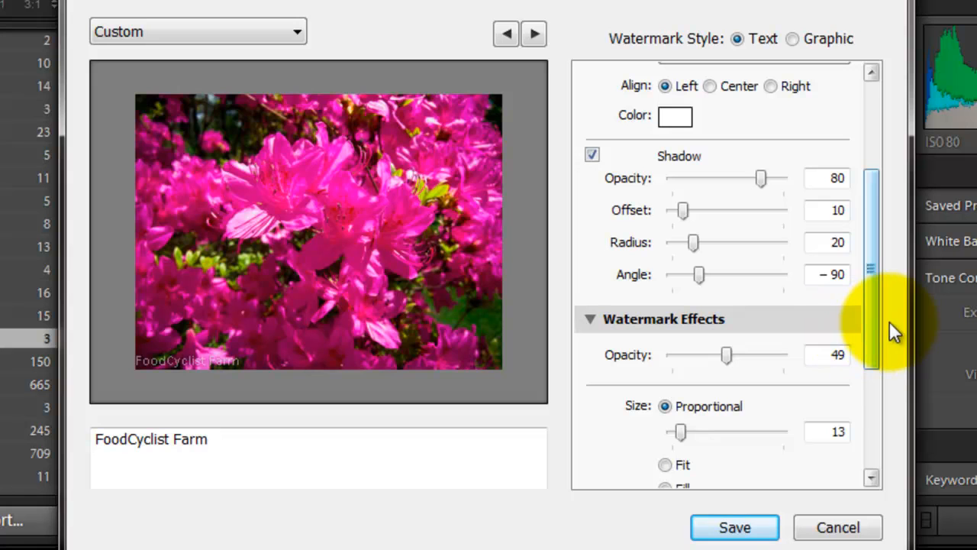
mouse_move(882, 336)
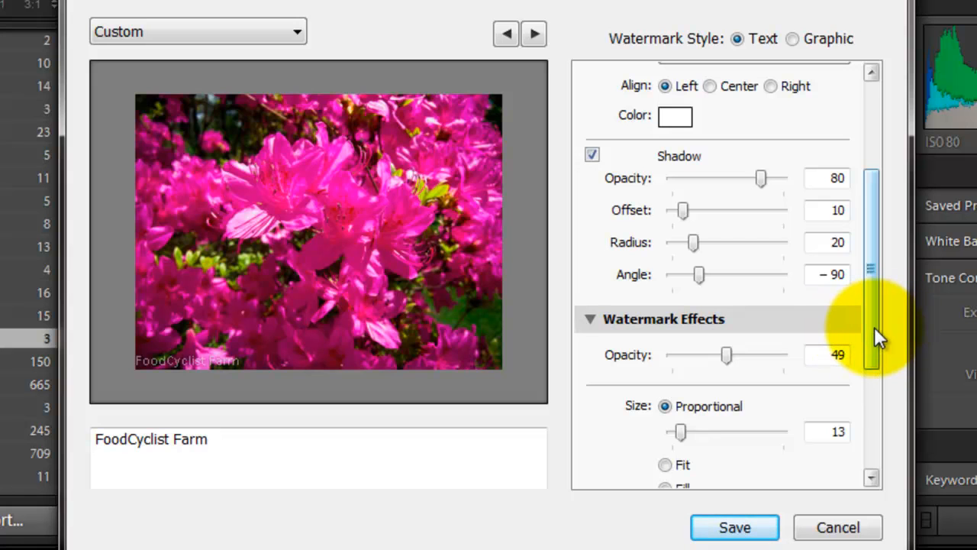
mouse_move(797, 278)
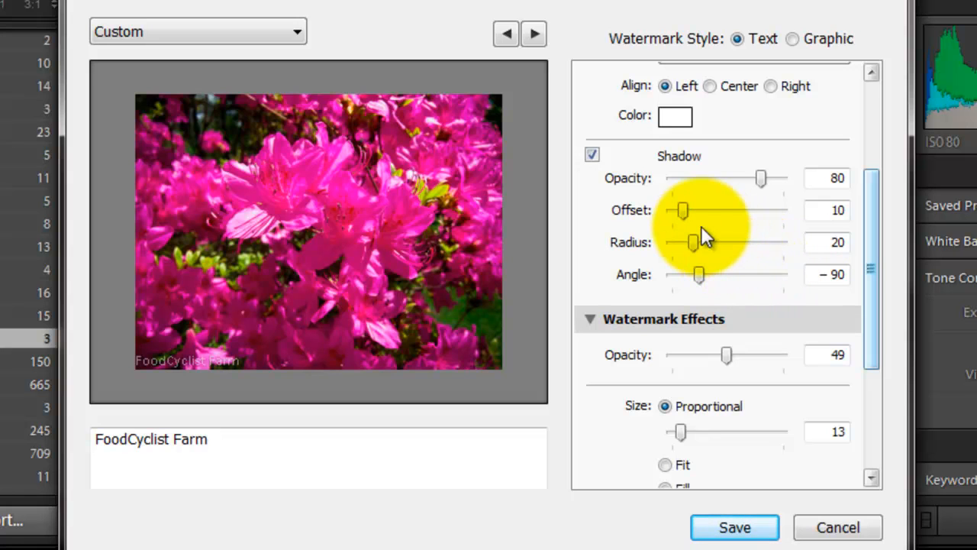
left_click_drag(681, 210, 721, 211)
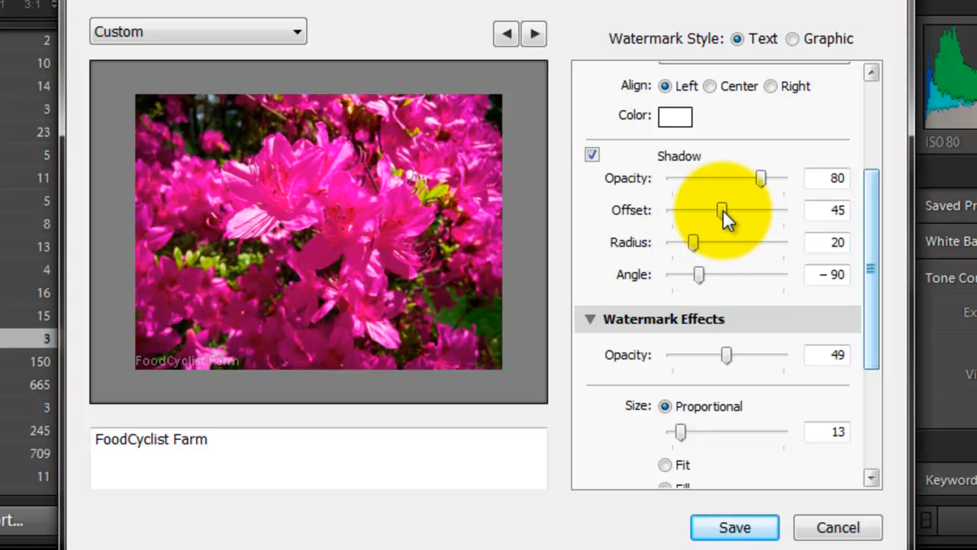
left_click_drag(720, 211, 694, 211)
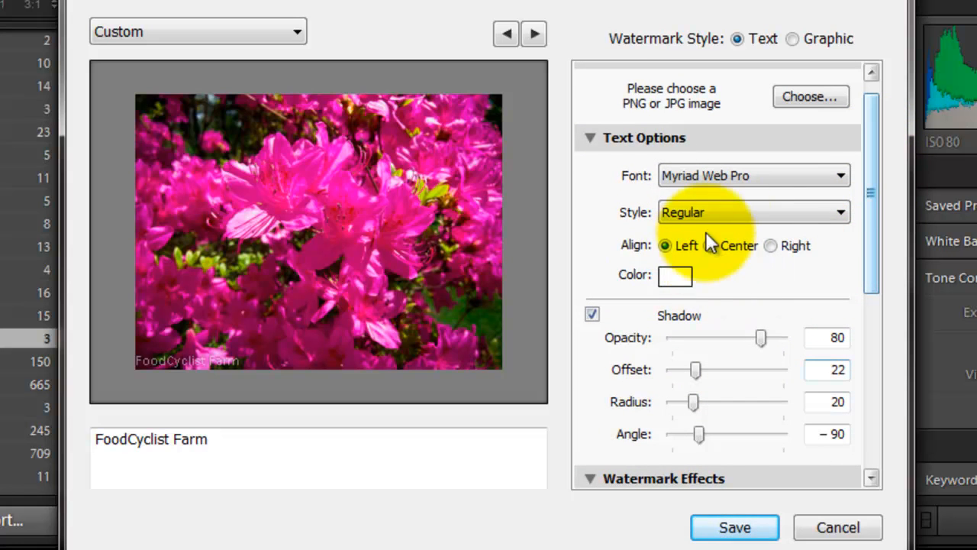
Set the watermark's horizontal and vertical insets to 3 each.
left_click(754, 212)
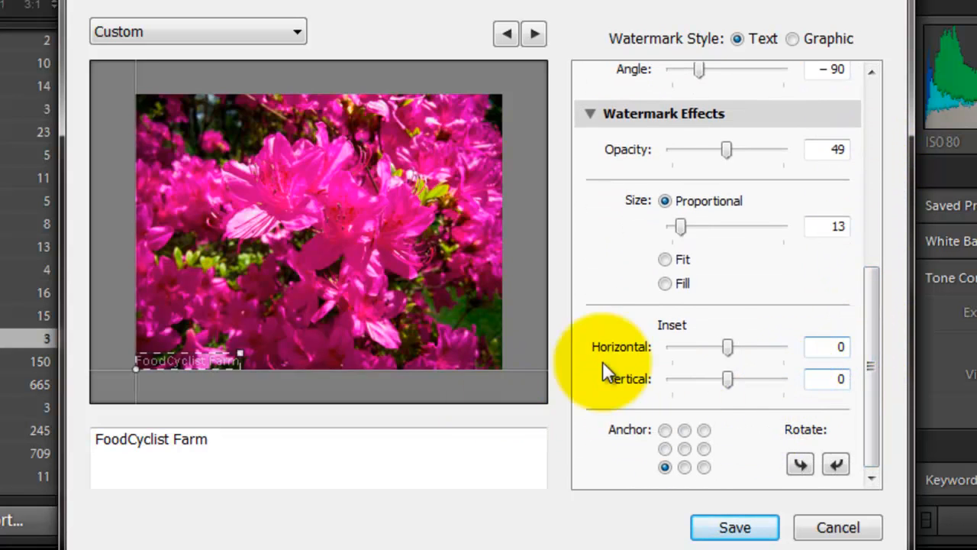
left_click_drag(727, 346, 739, 346)
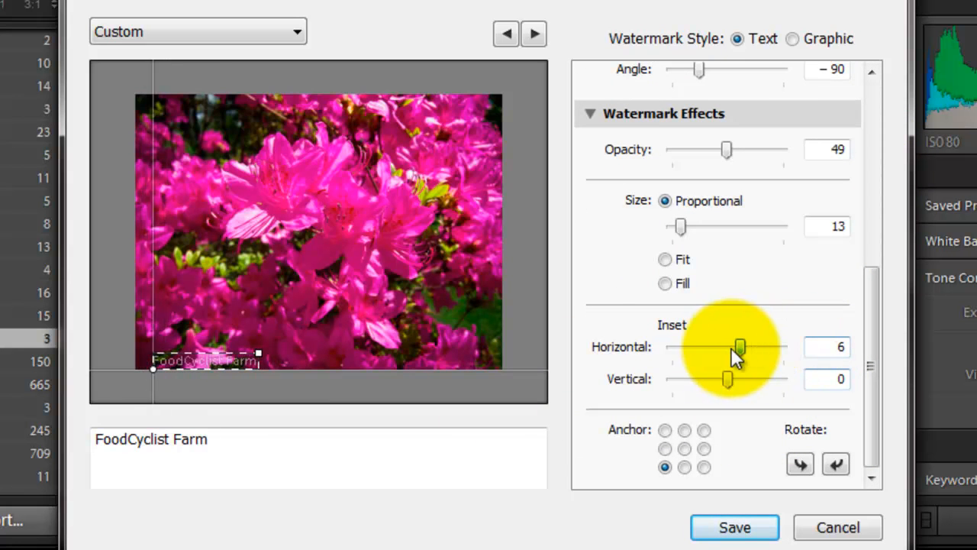
left_click_drag(739, 346, 751, 347)
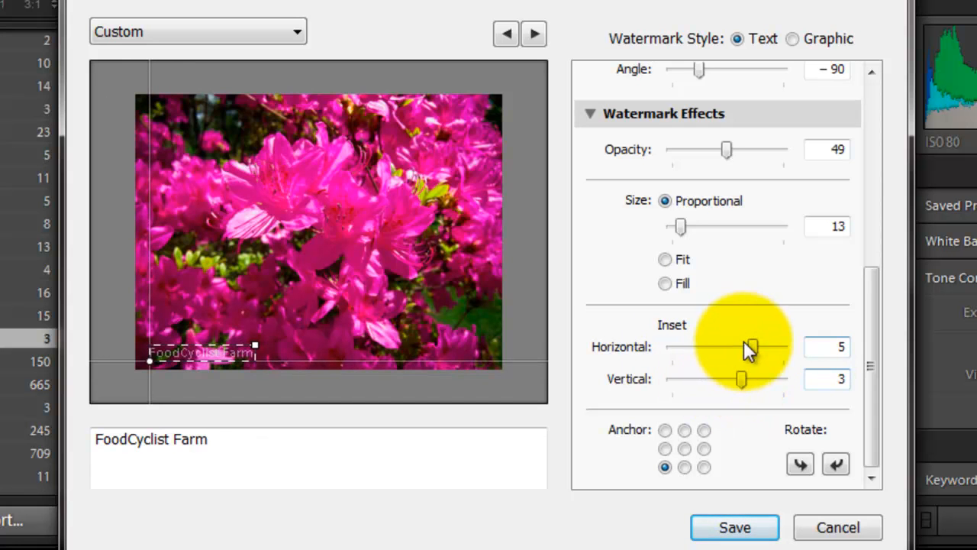
left_click_drag(751, 347, 745, 346)
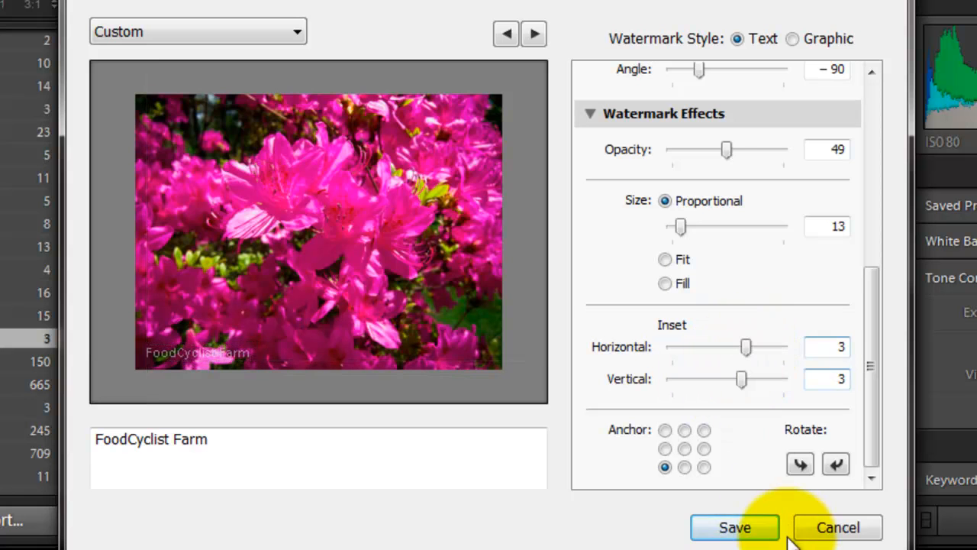
mouse_move(763, 504)
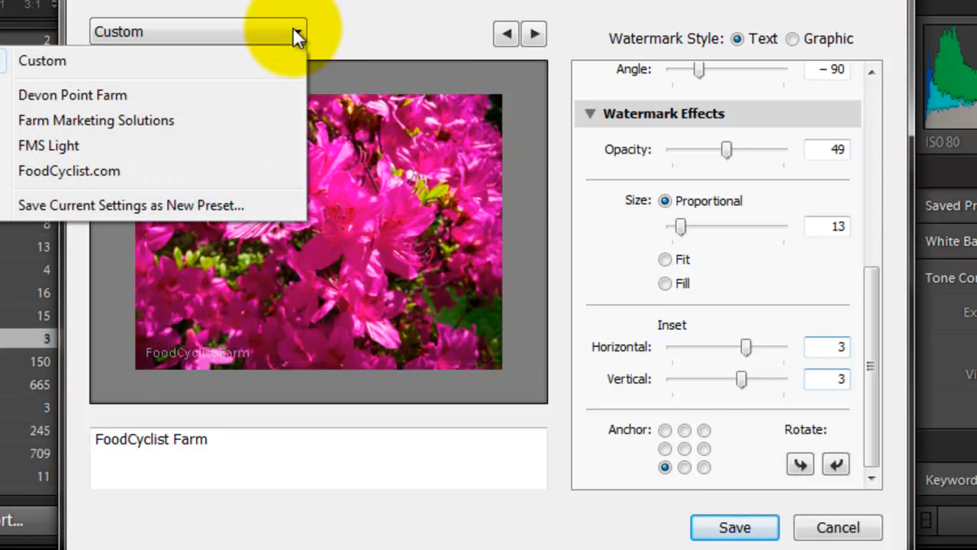
mouse_move(217, 145)
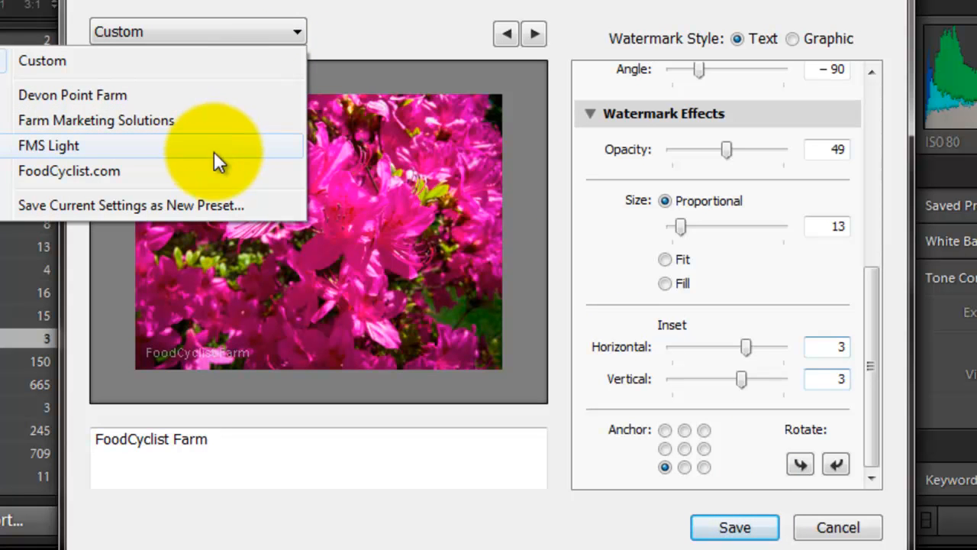
mouse_move(210, 183)
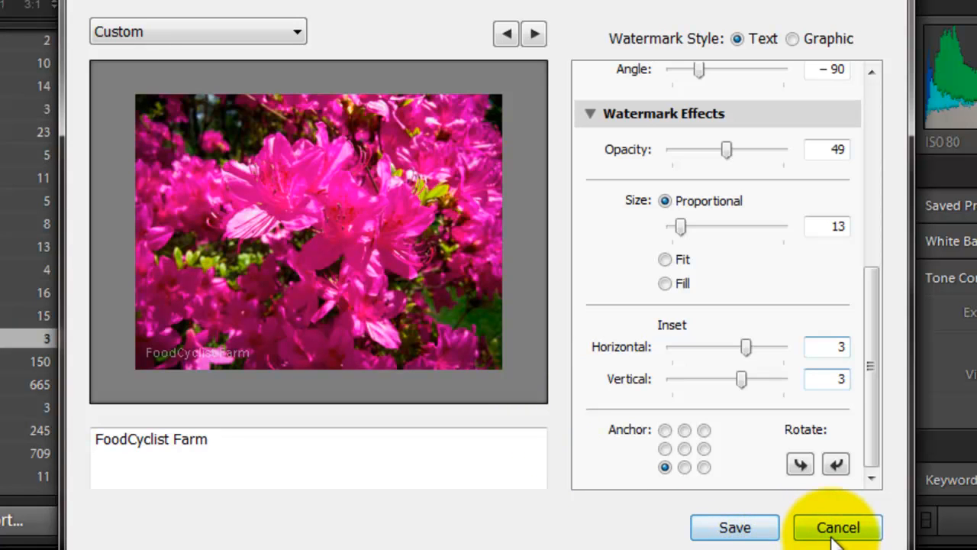
Cancel the watermark editor, browse the other two folder shots, and reselect azalea IMG_6964.
left_click(836, 528)
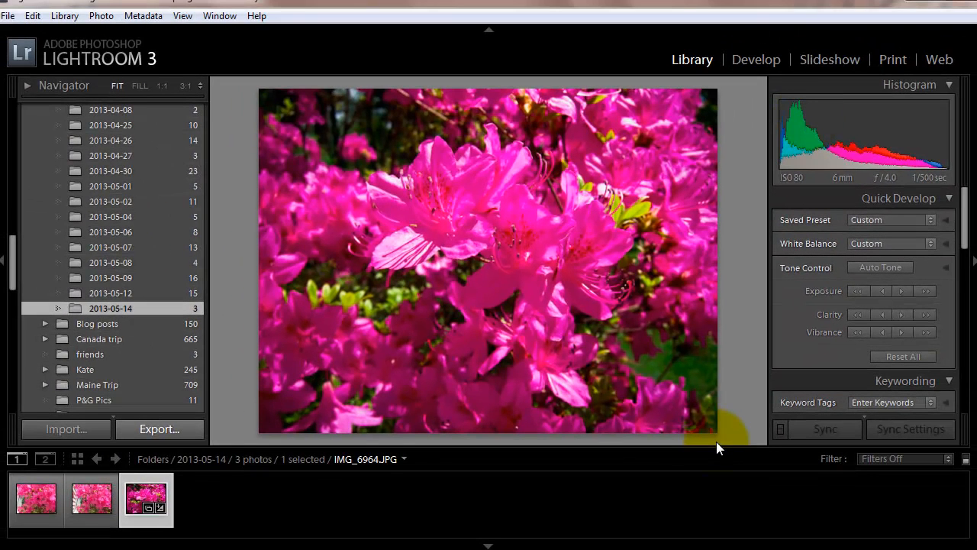
left_click(92, 498)
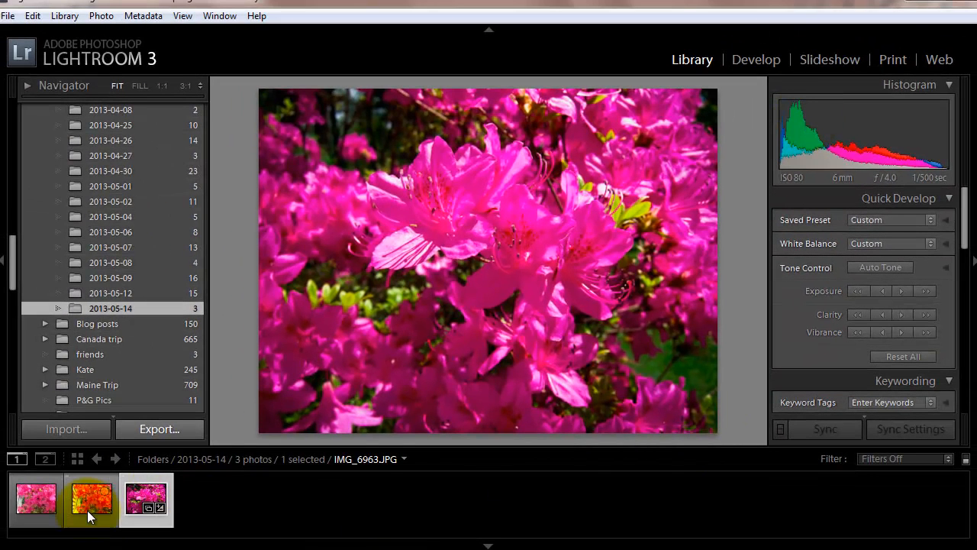
left_click(37, 498)
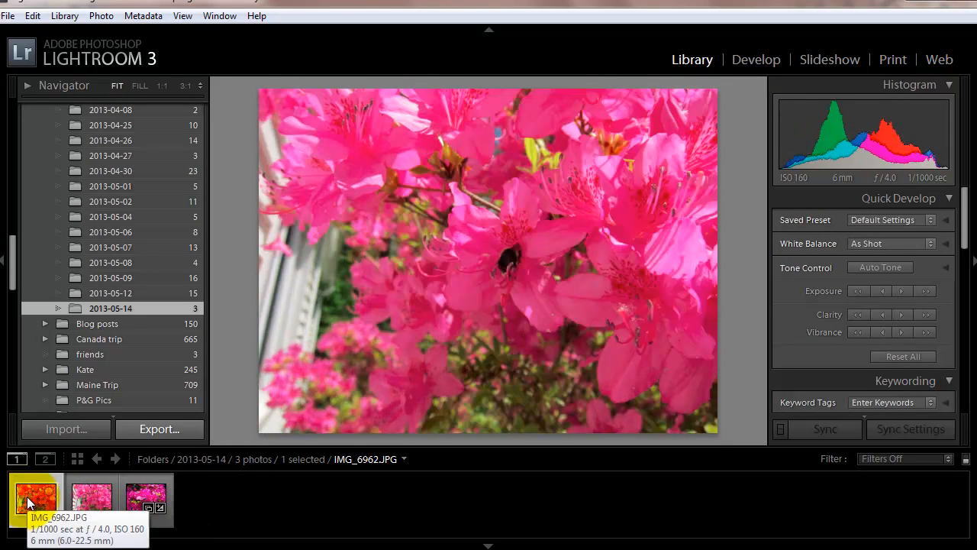
left_click(91, 500)
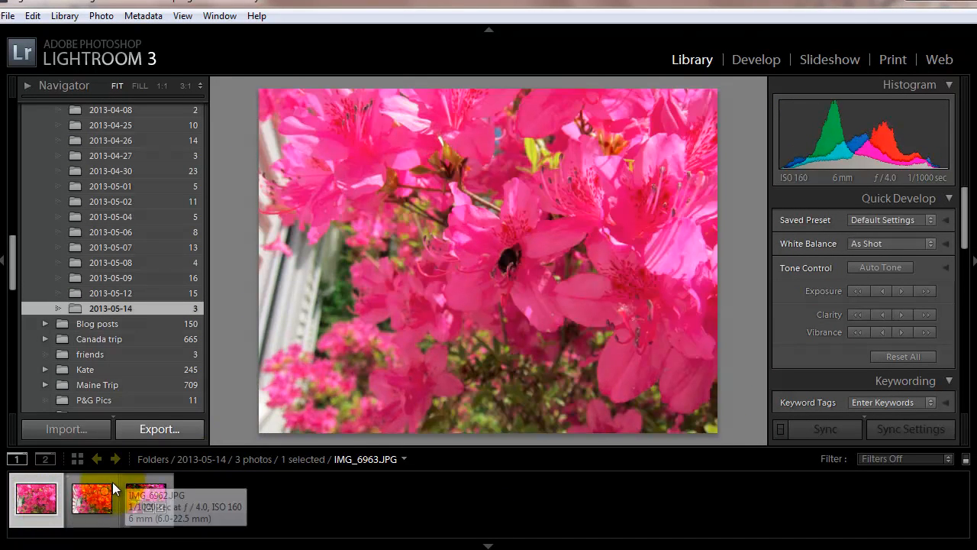
left_click(145, 498)
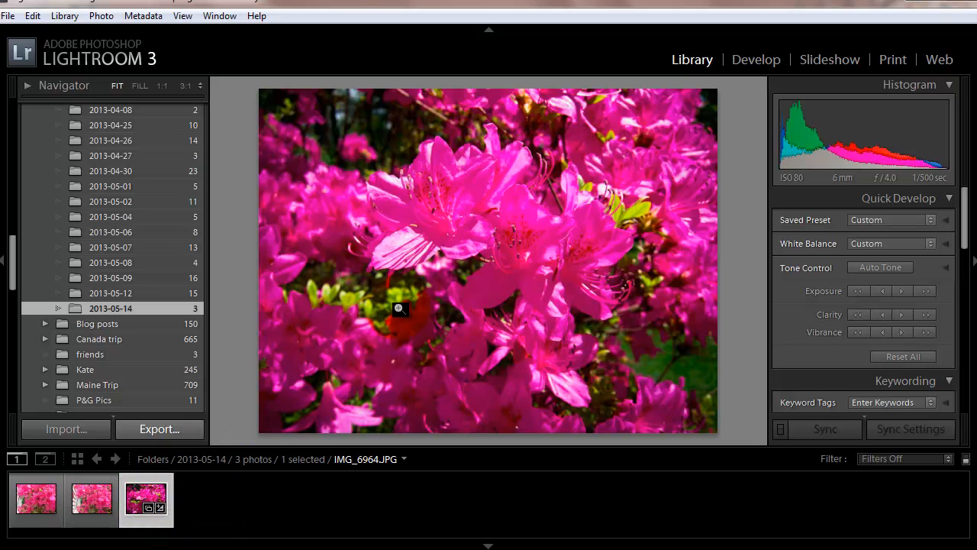
mouse_move(438, 371)
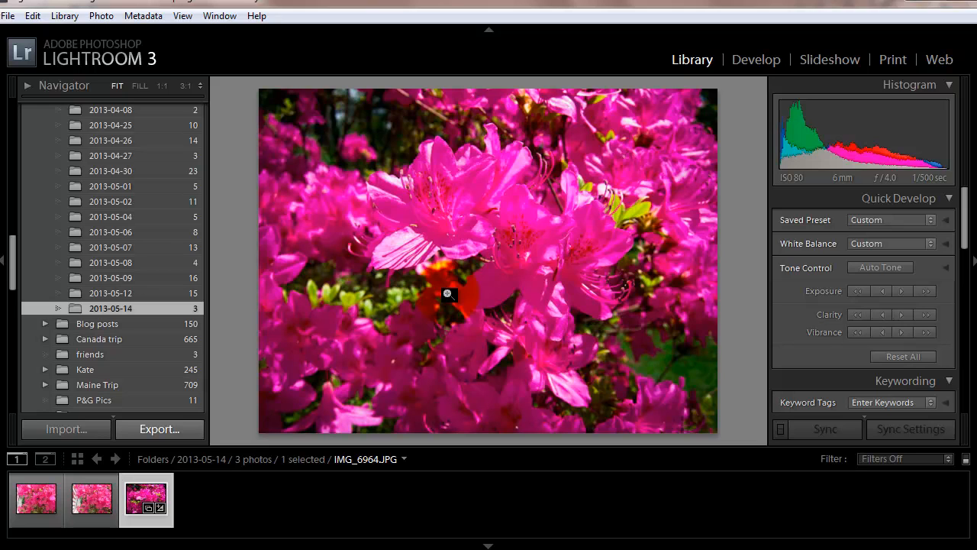
mouse_move(516, 18)
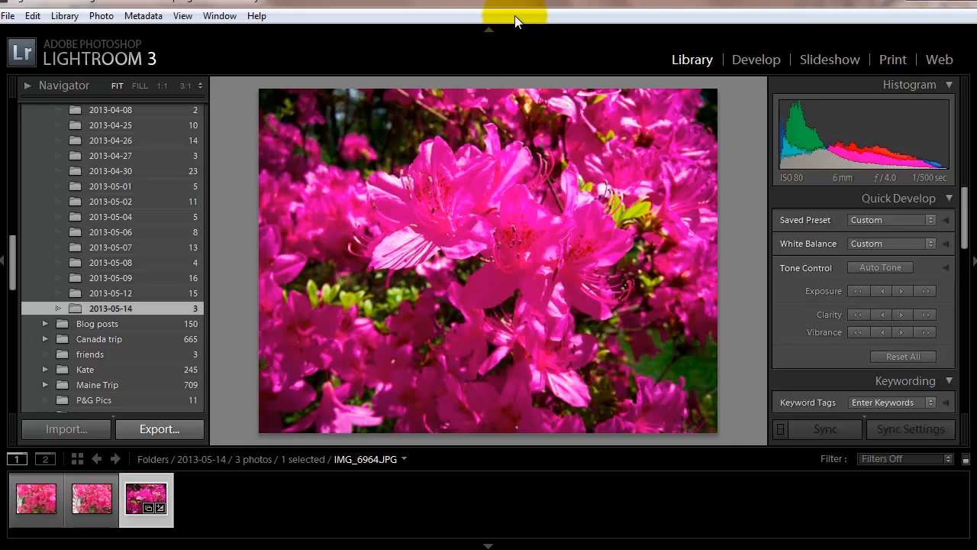
mouse_move(490, 473)
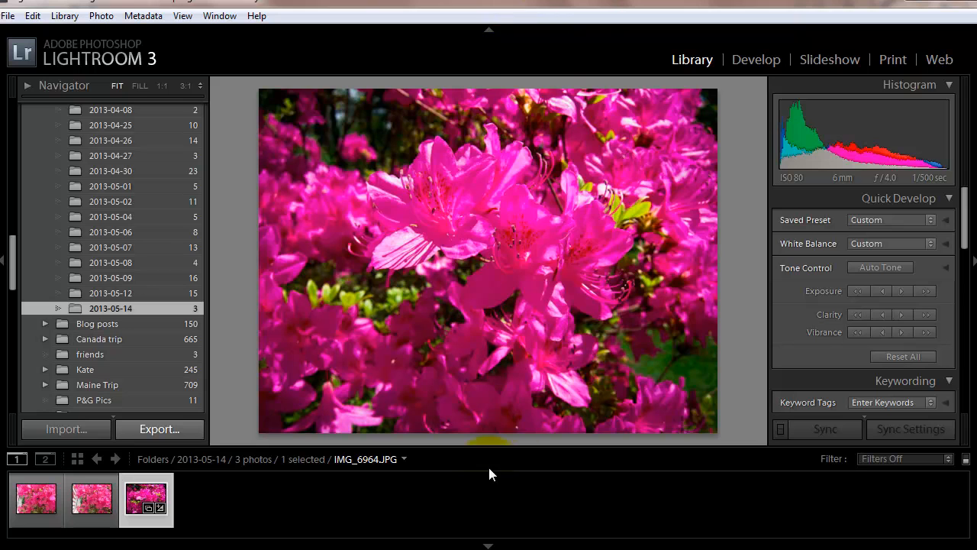
left_click(145, 498)
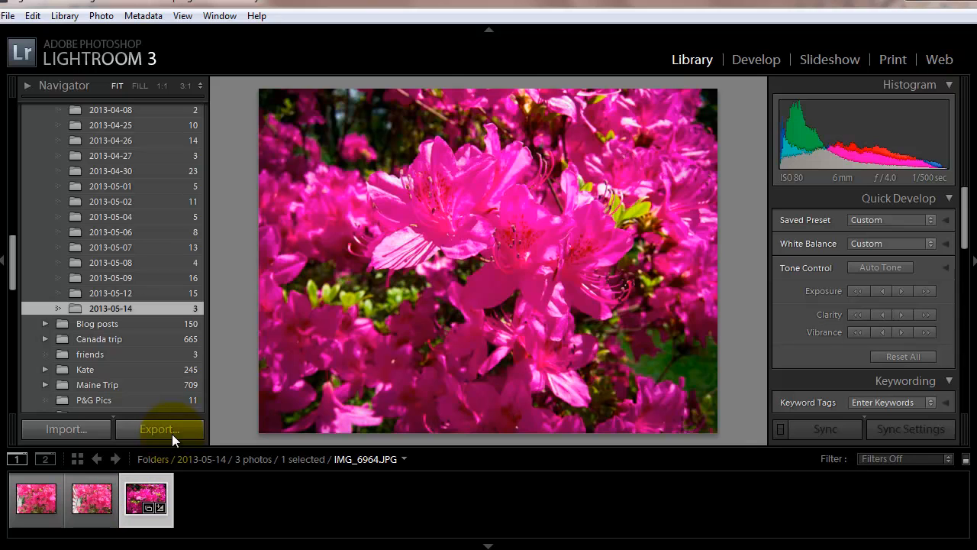
Bring up the Export dialog, keeping Hard Drive and a specific folder as the destination.
left_click(159, 427)
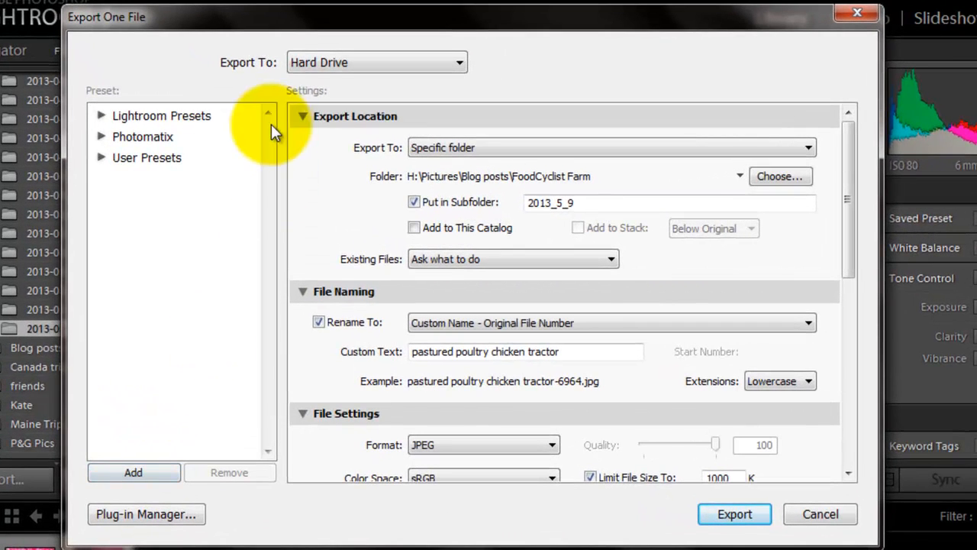
mouse_move(446, 74)
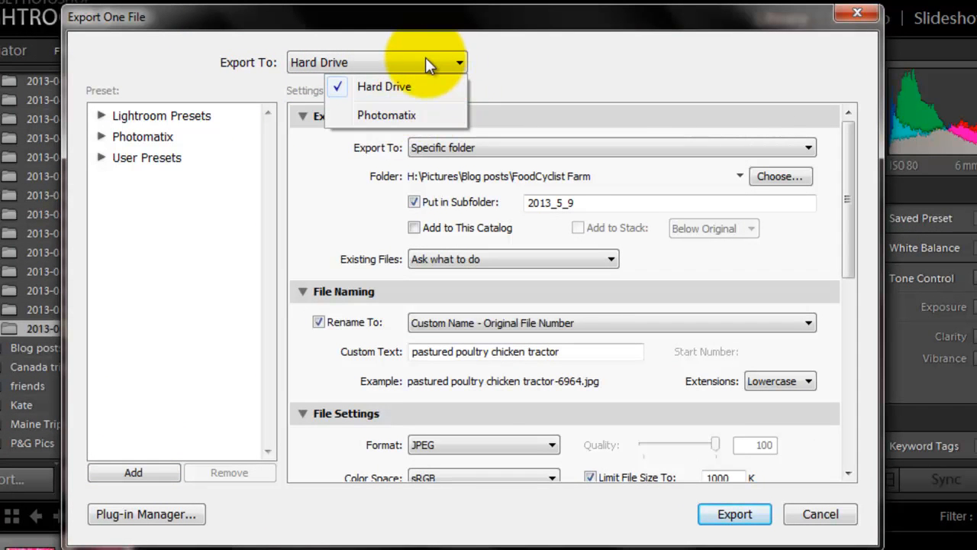
left_click(384, 86)
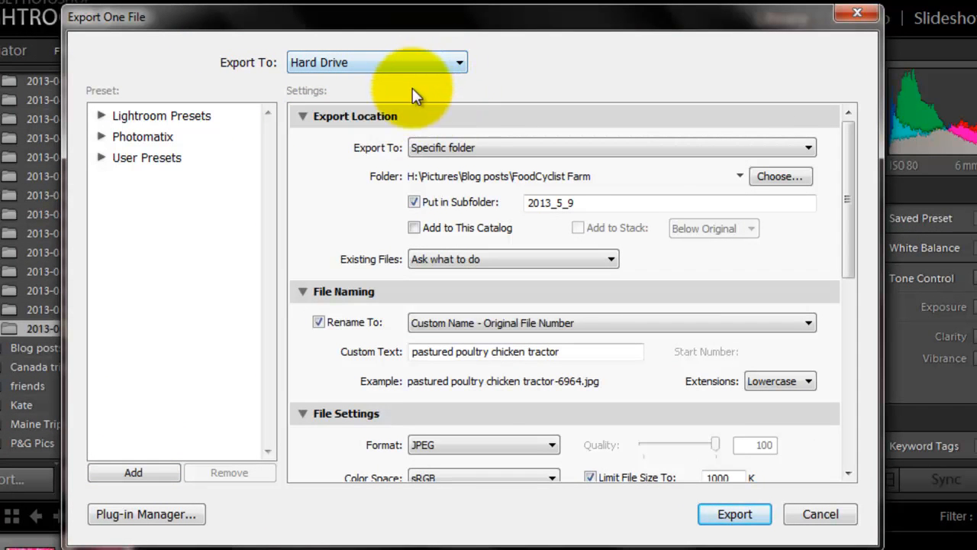
mouse_move(476, 177)
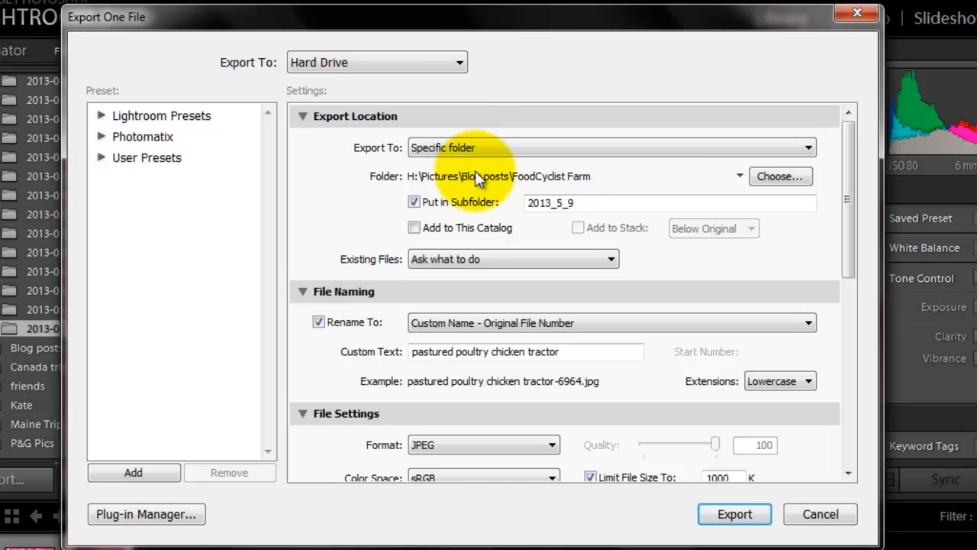
mouse_move(705, 115)
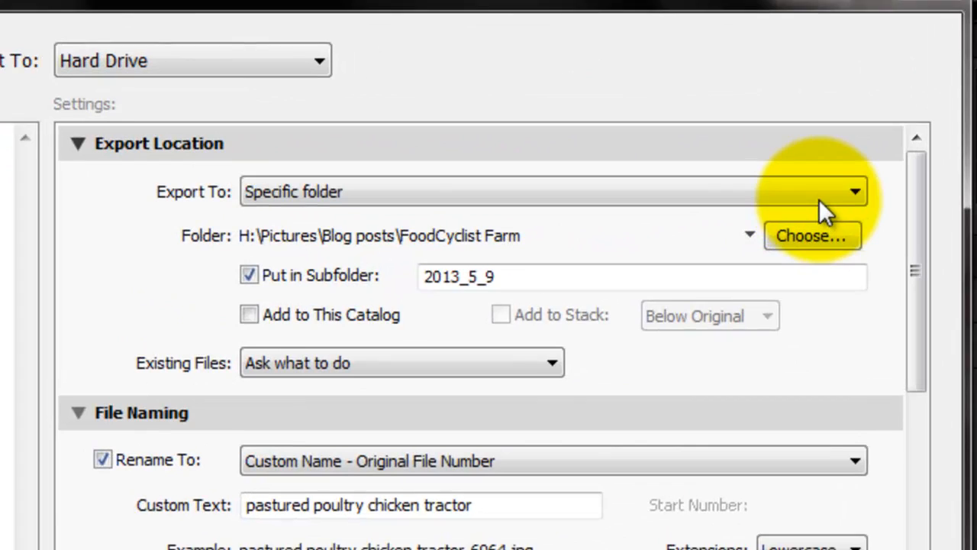
left_click(855, 192)
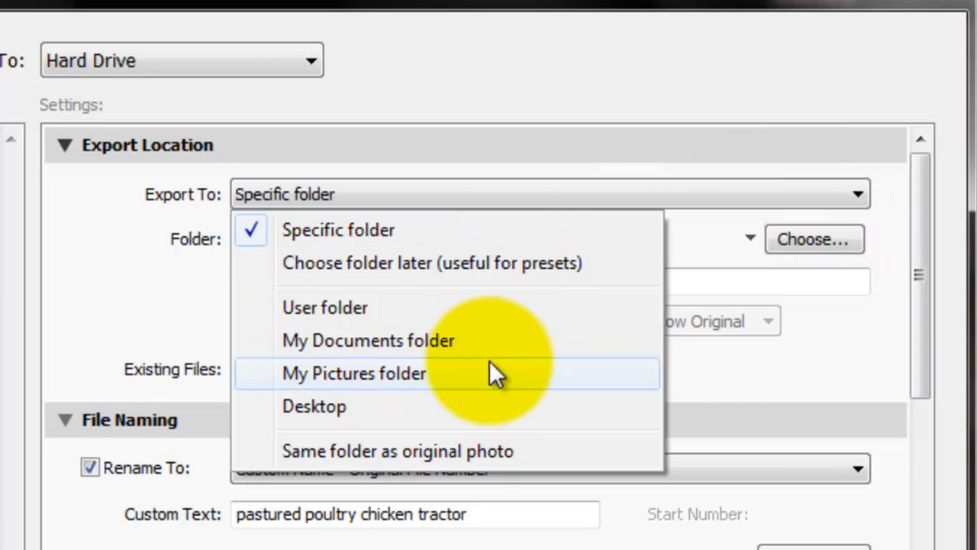
mouse_move(481, 415)
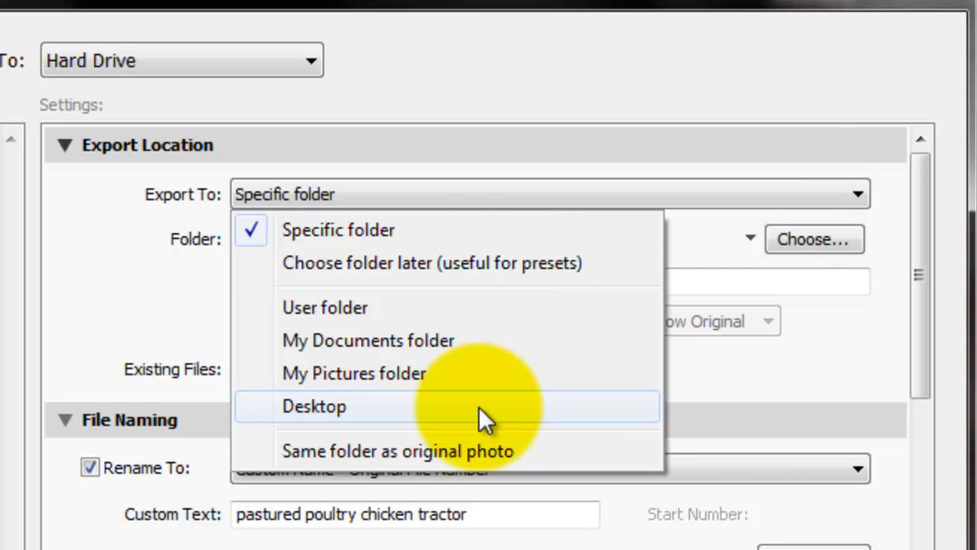
mouse_move(374, 206)
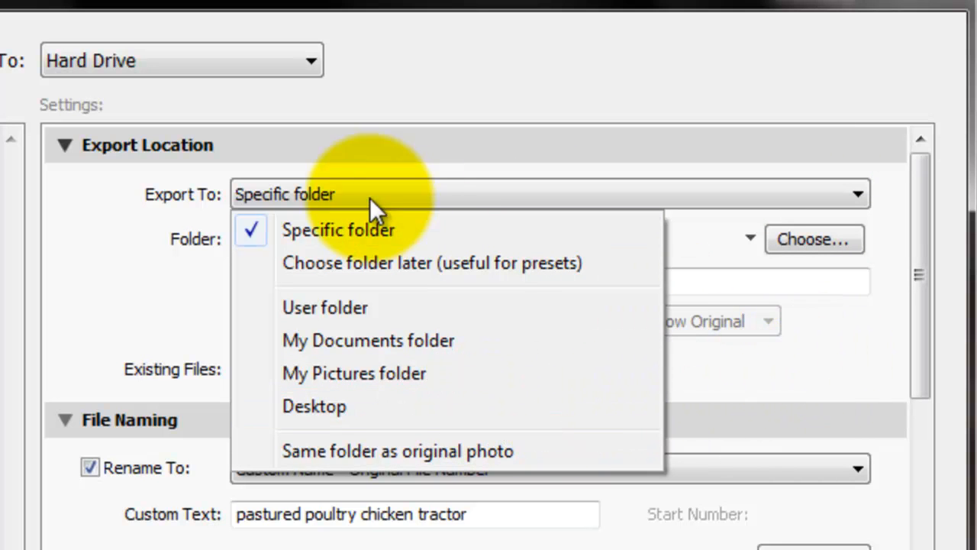
left_click(338, 229)
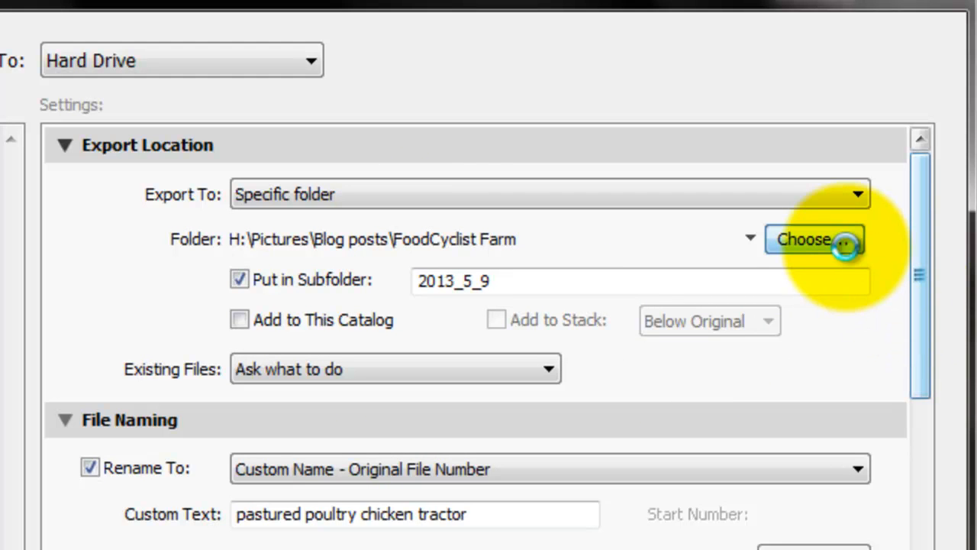
Dismiss the folder browser and rename the export subfolder from 2013_5_9 to 'Flower'.
left_click(813, 238)
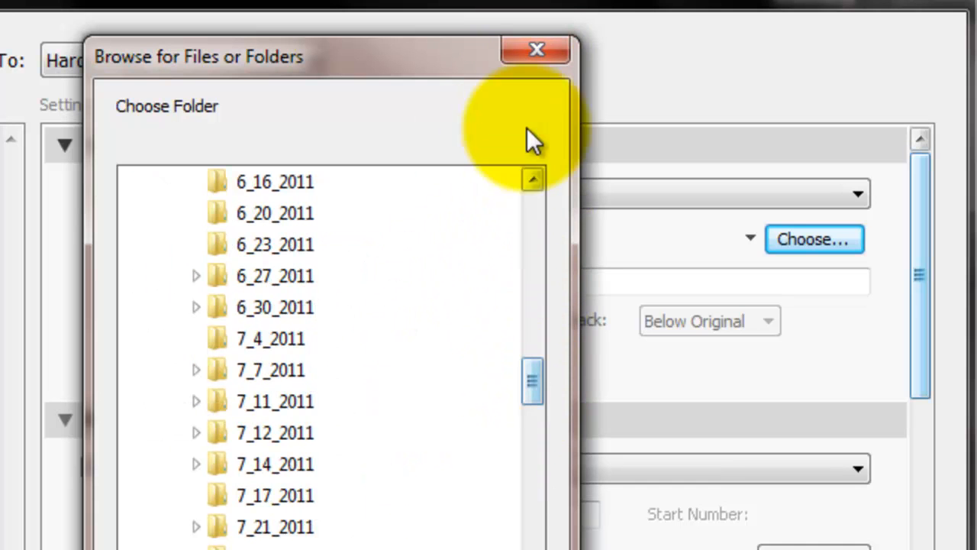
left_click(536, 49)
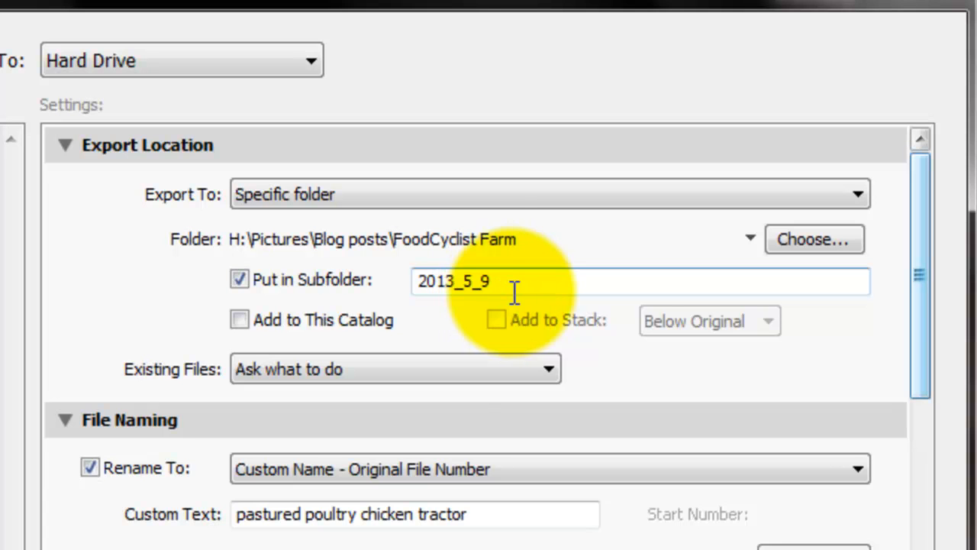
double_click(452, 281)
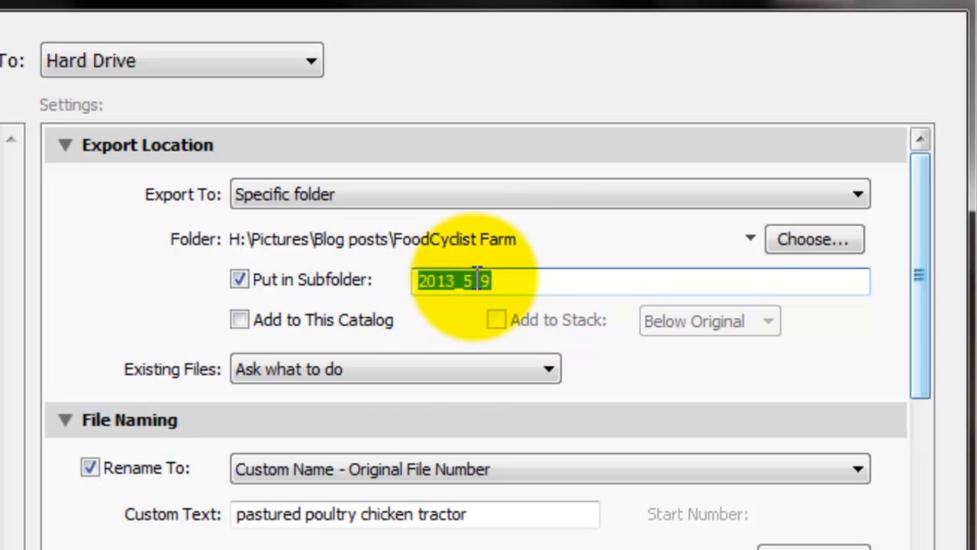
type("Flower")
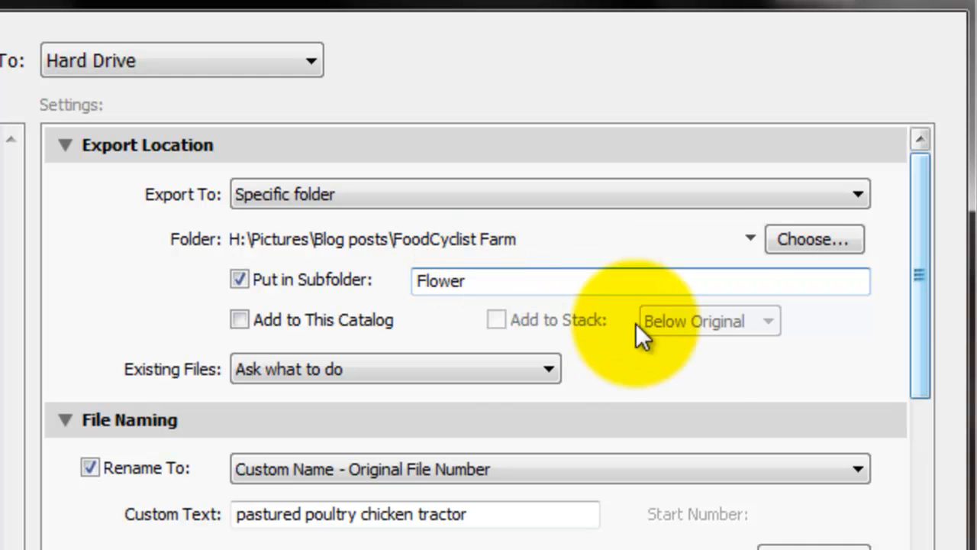
scroll("down", 3)
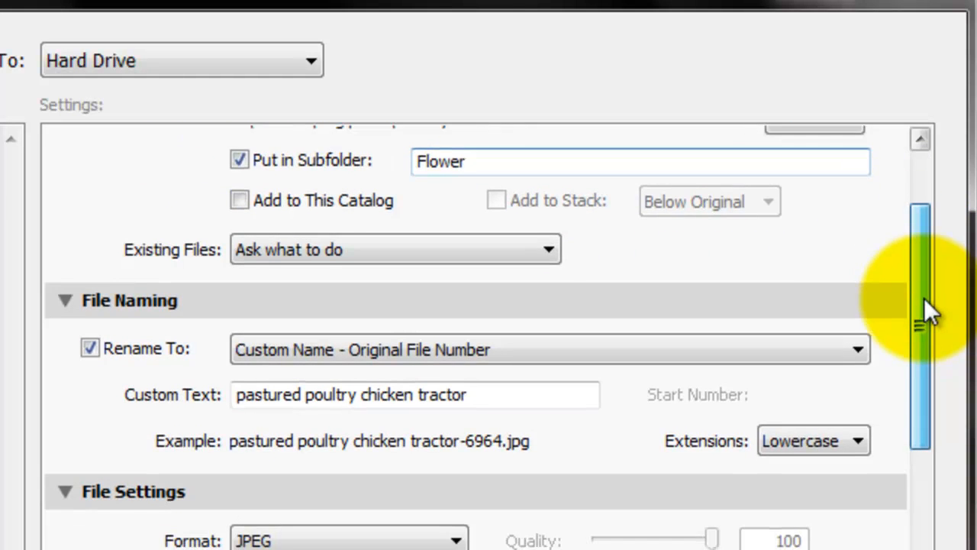
scroll("down", 3)
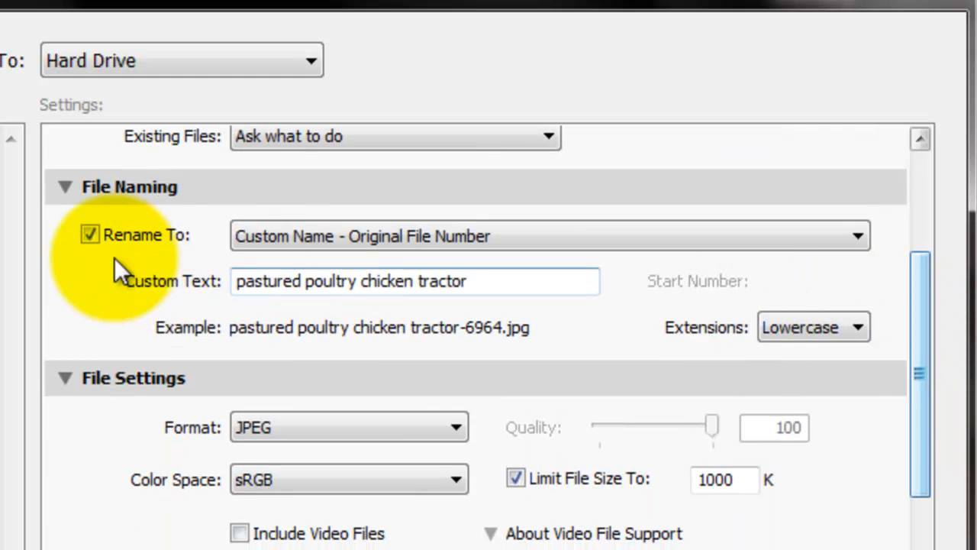
mouse_move(160, 268)
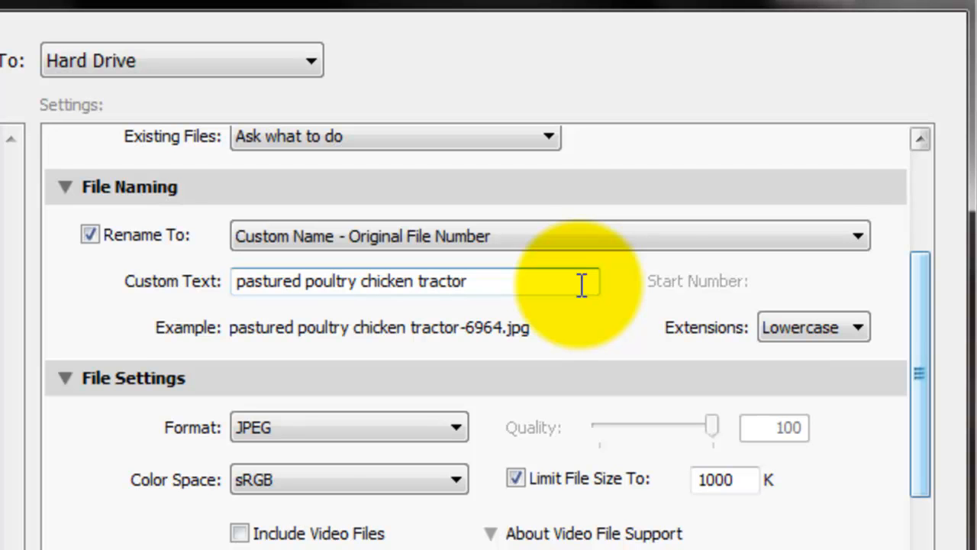
left_click(858, 235)
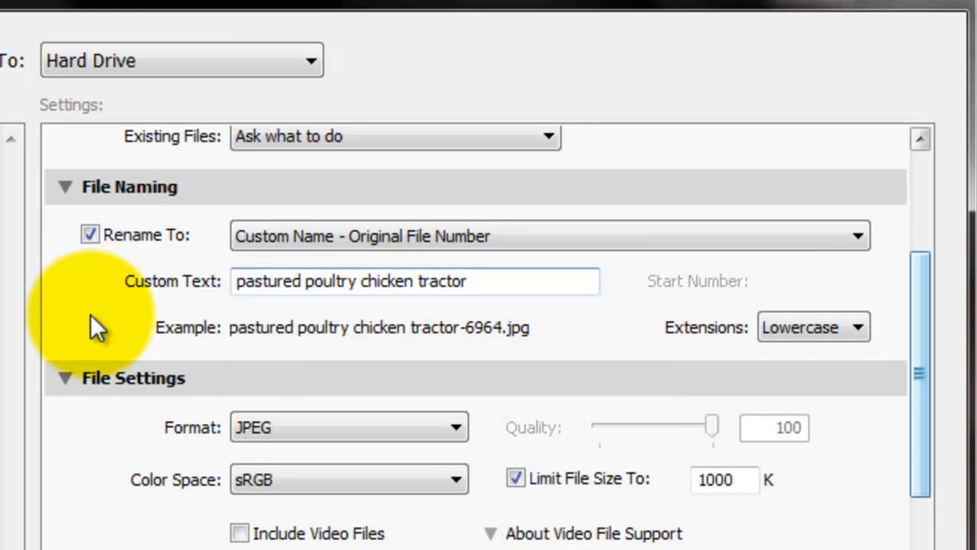
mouse_move(801, 344)
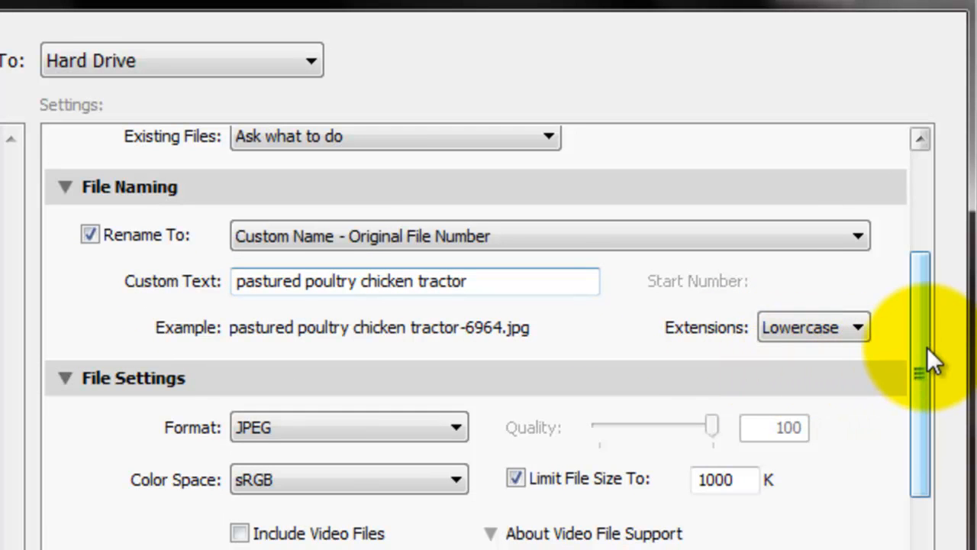
scroll("down", 3)
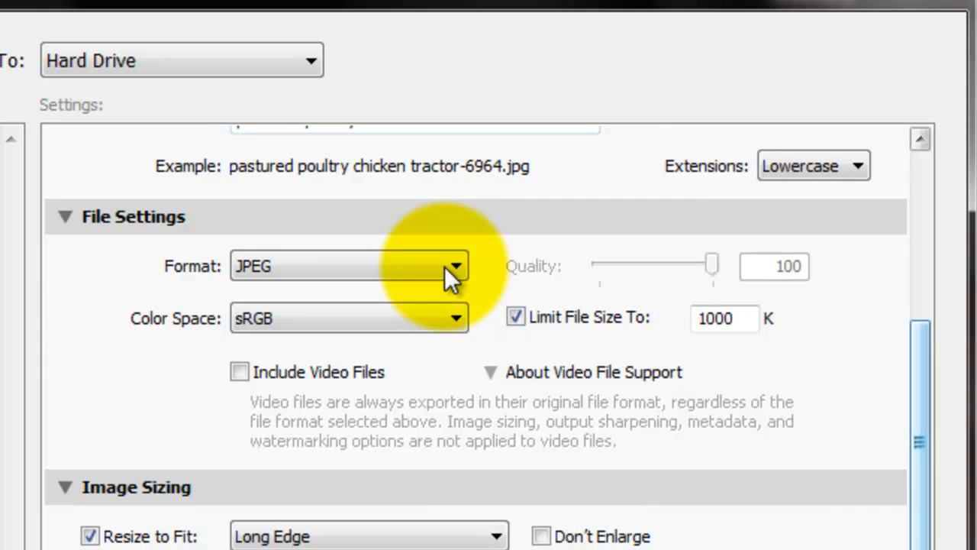
mouse_move(305, 359)
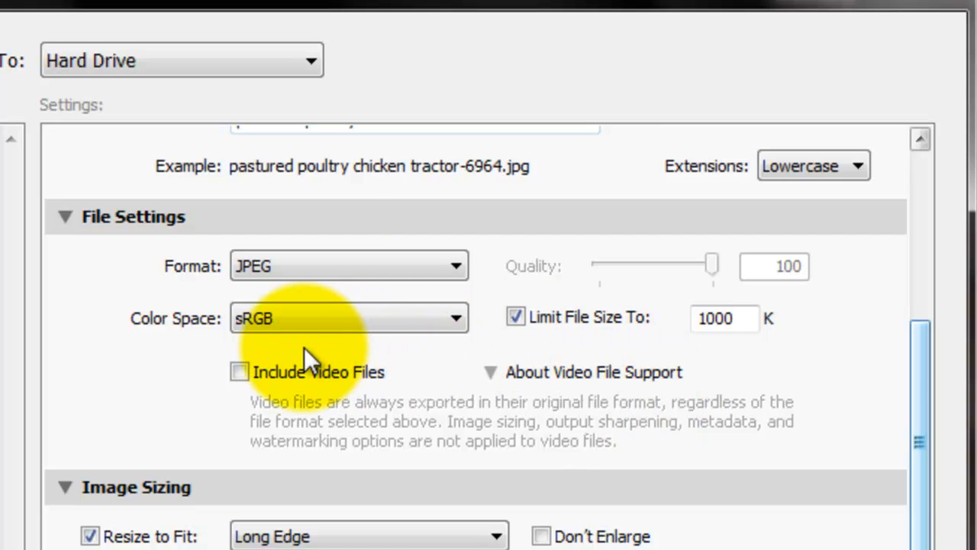
mouse_move(755, 374)
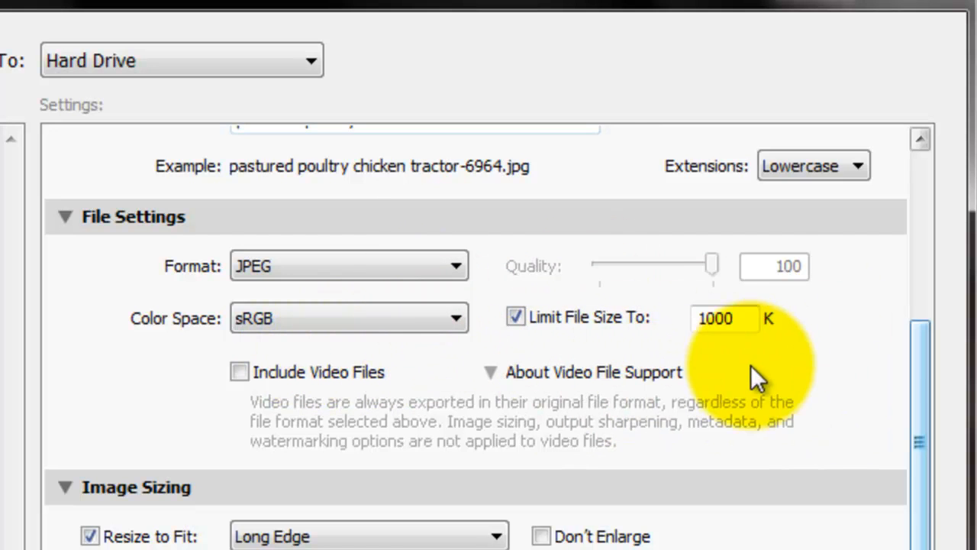
scroll("down", 3)
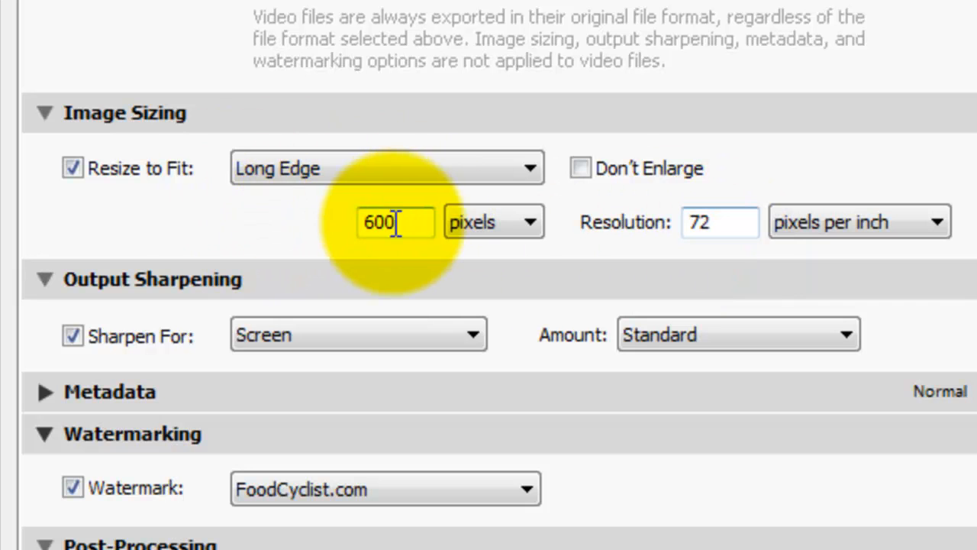
left_click(73, 167)
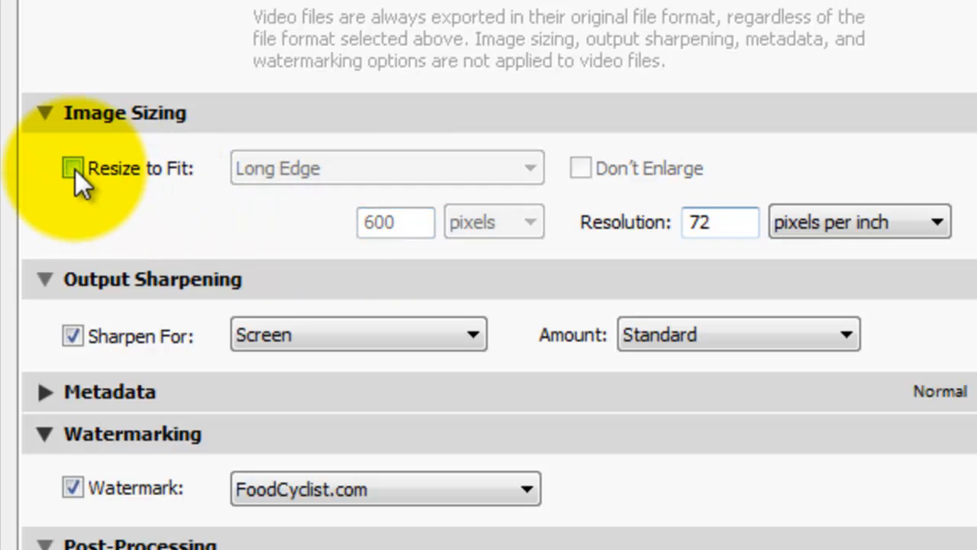
left_click(73, 168)
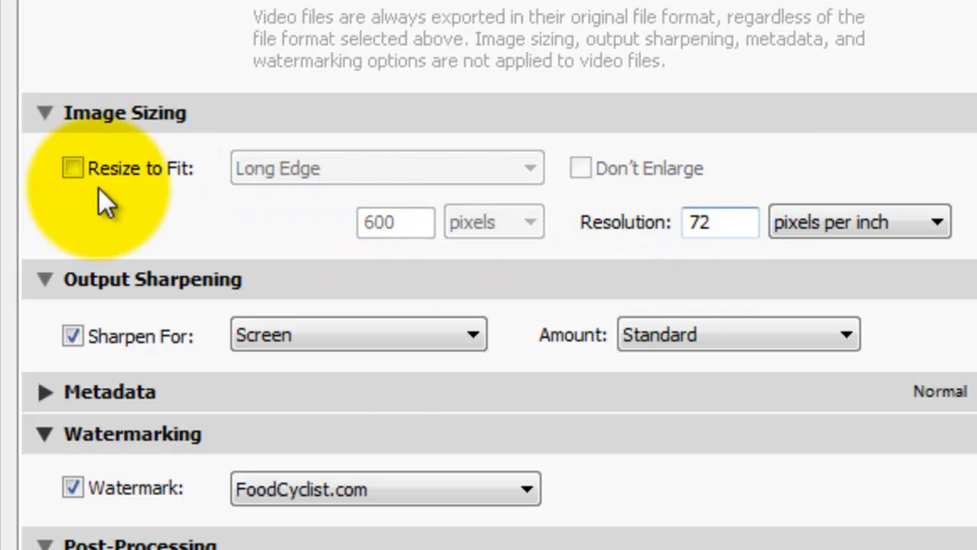
left_click(530, 168)
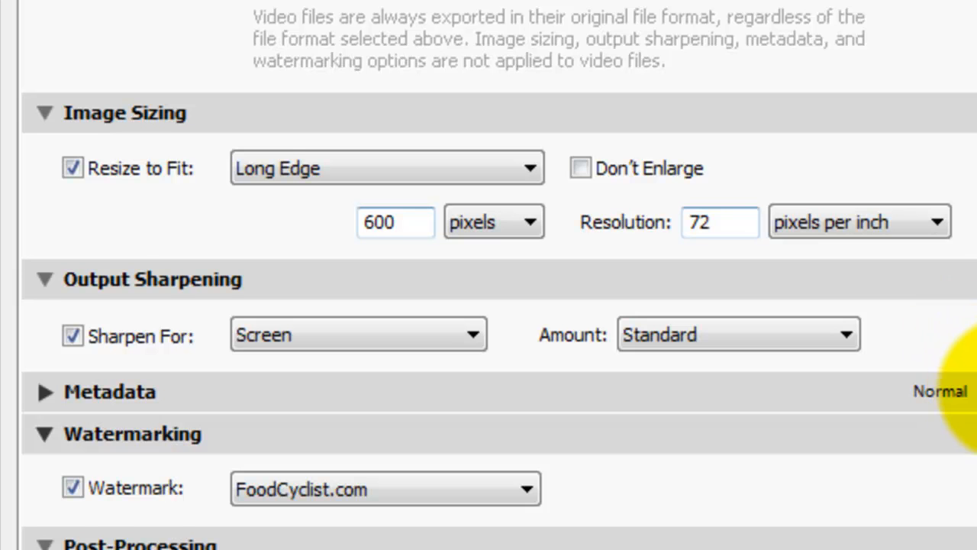
scroll("down", 3)
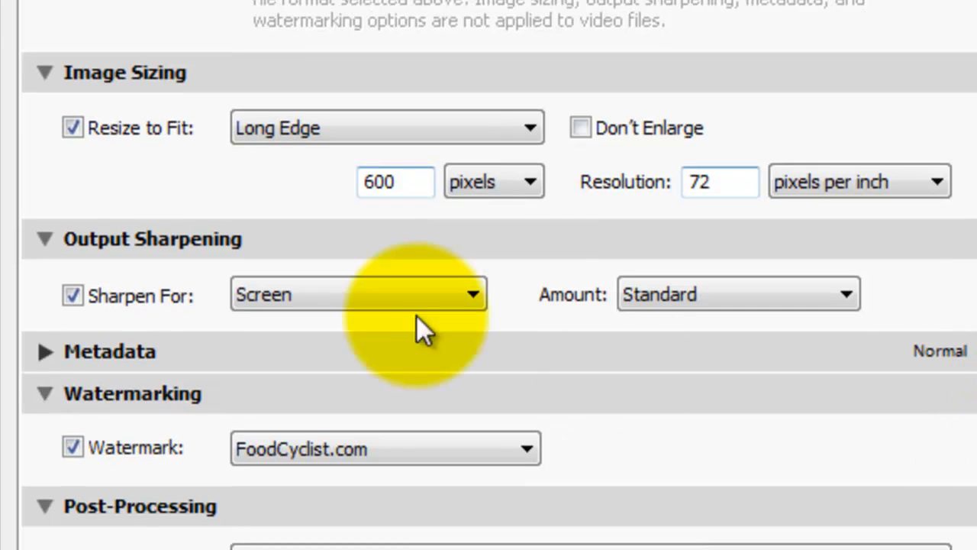
left_click(357, 294)
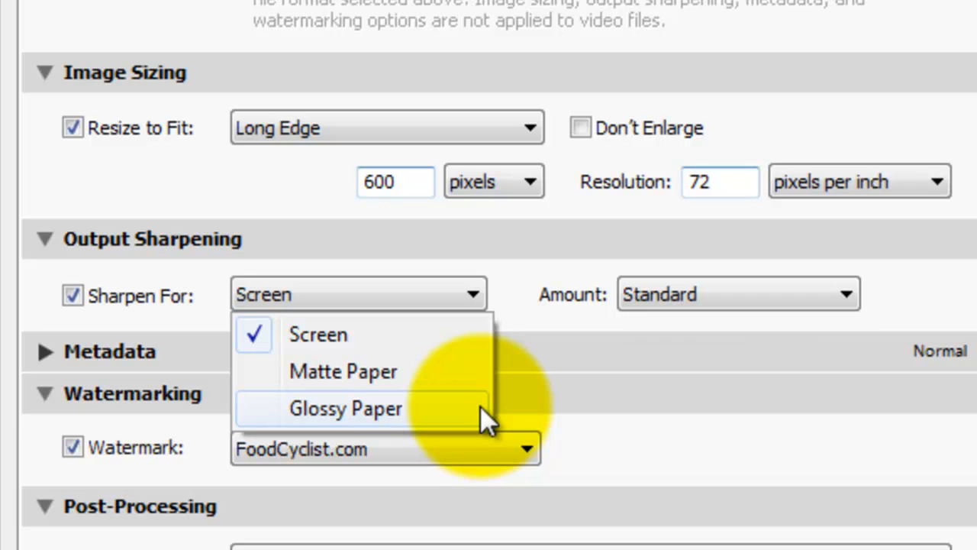
mouse_move(481, 335)
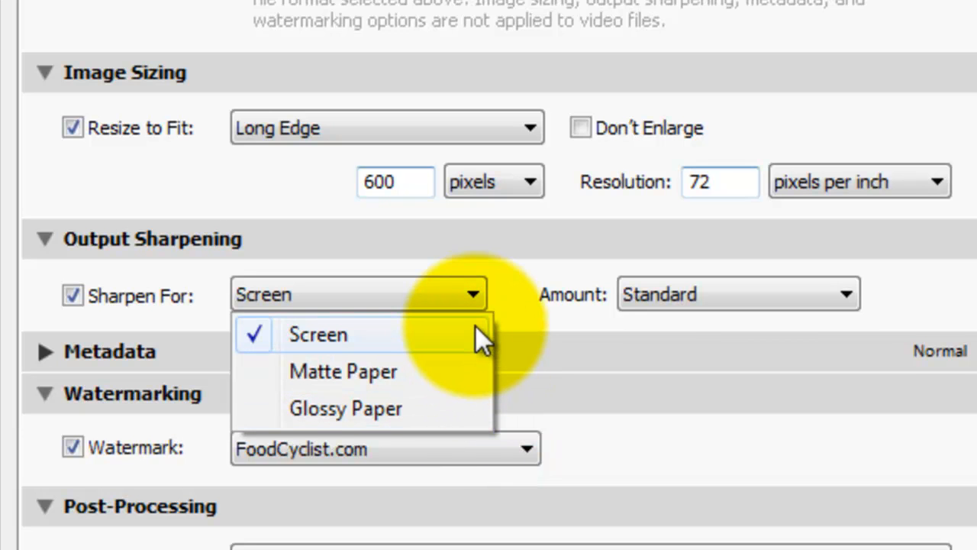
left_click(317, 335)
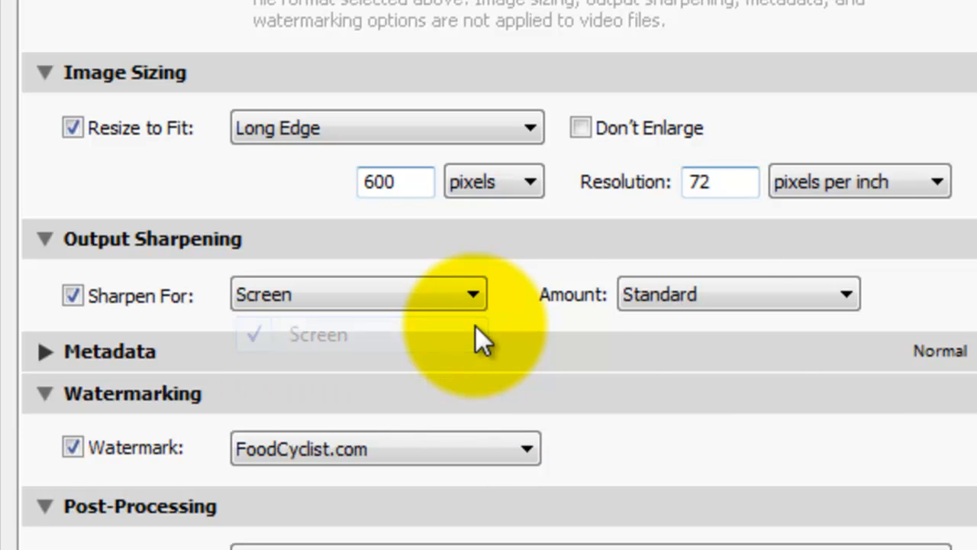
left_click(737, 293)
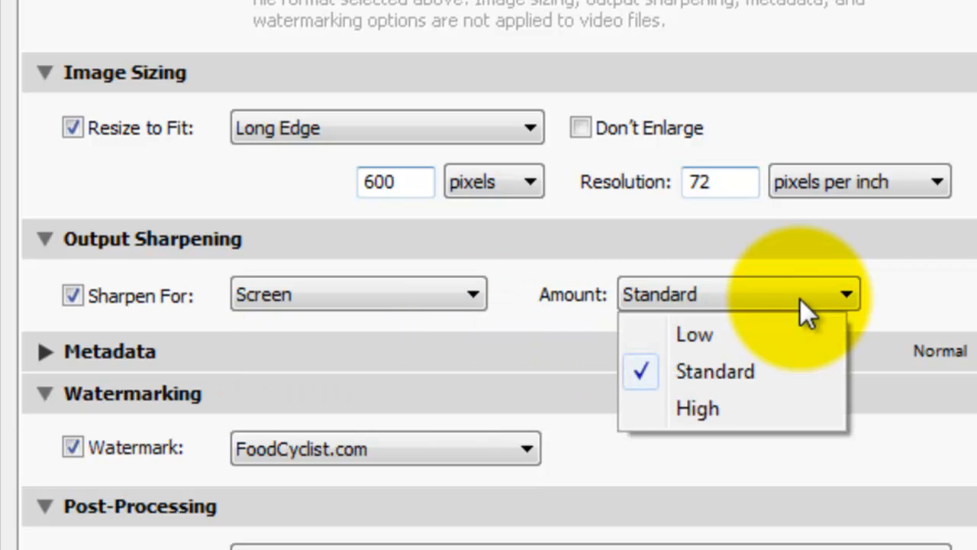
left_click(714, 371)
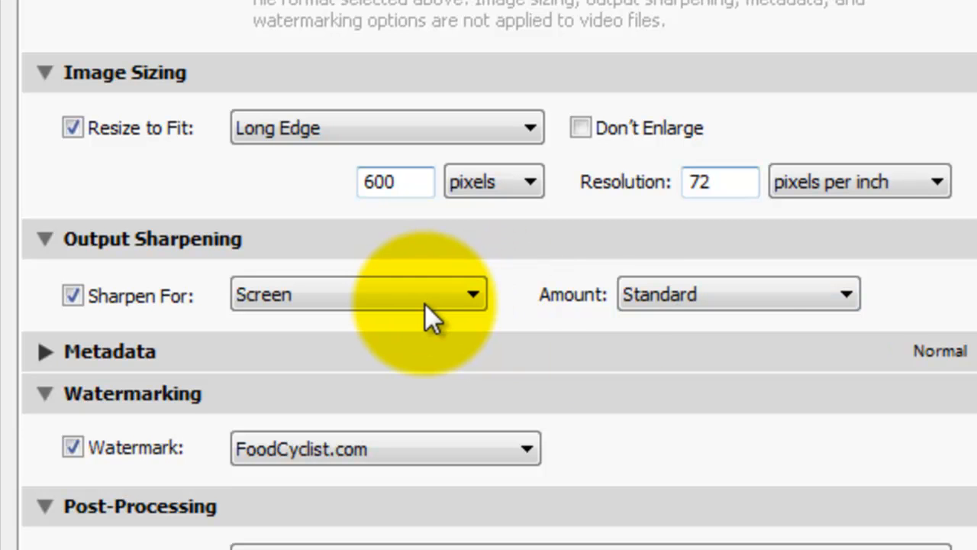
mouse_move(828, 446)
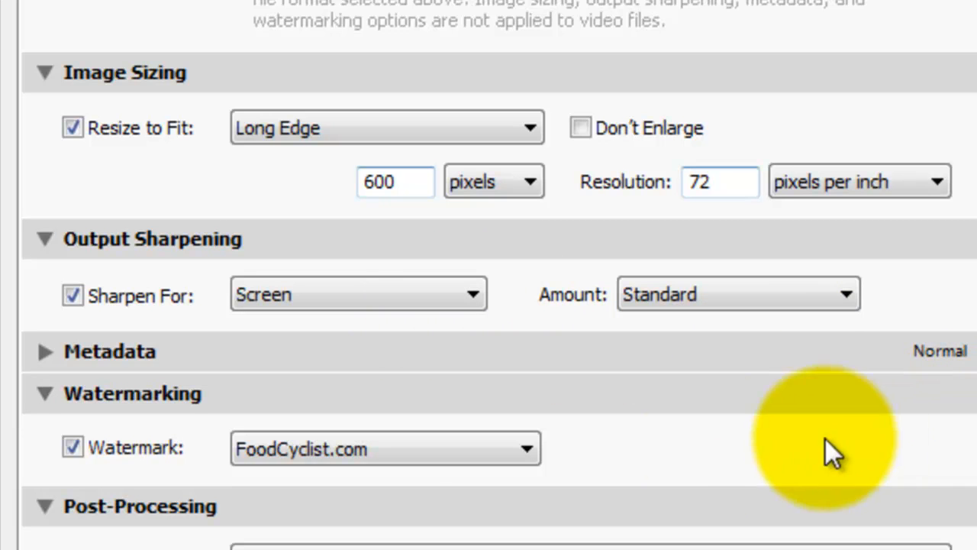
left_click(43, 350)
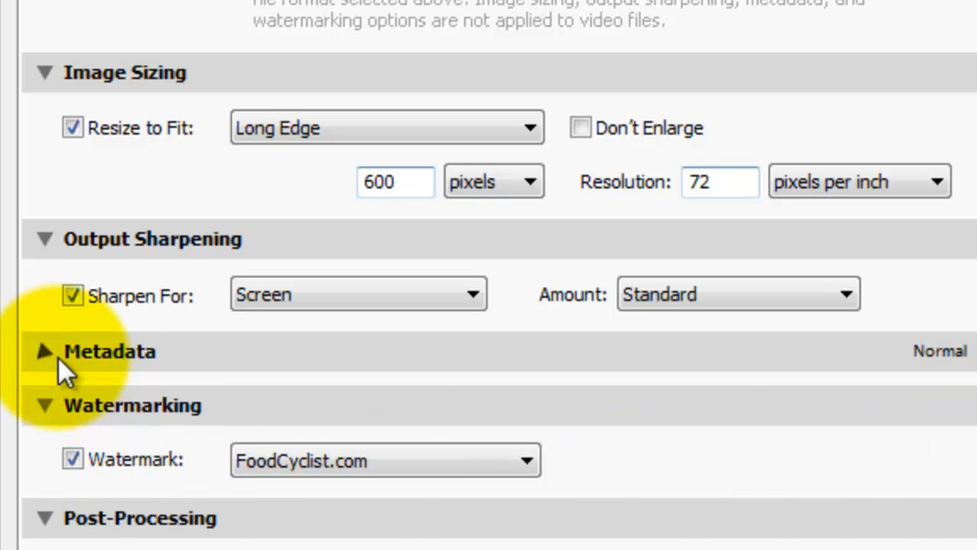
left_click(43, 350)
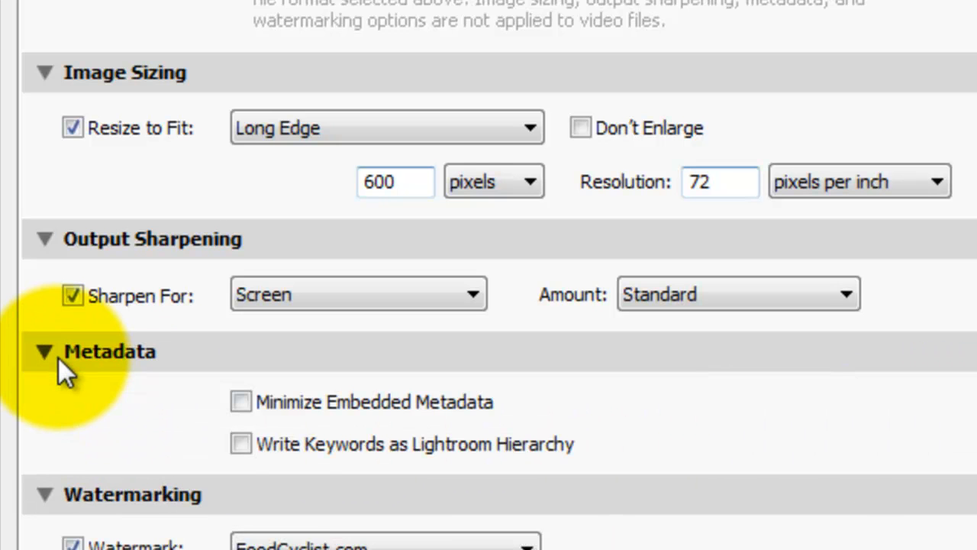
left_click(43, 351)
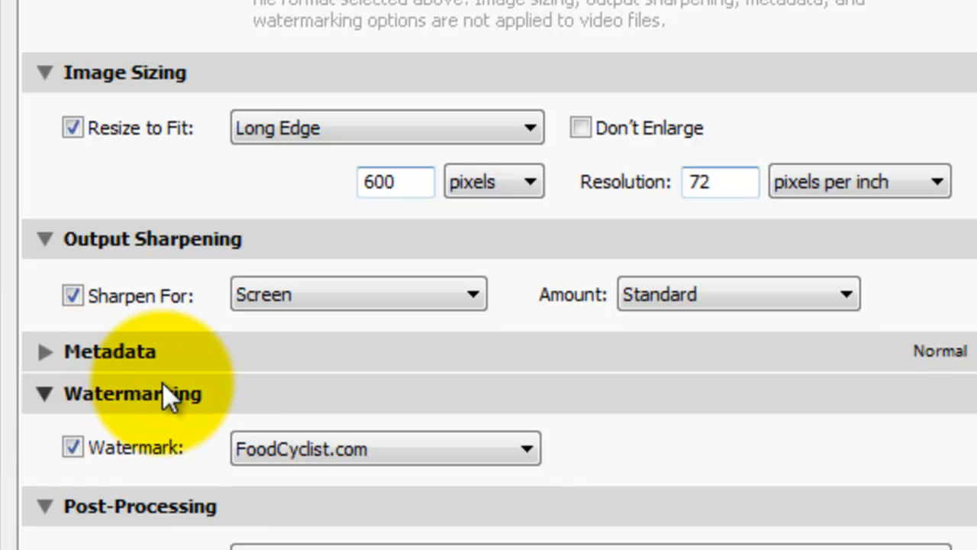
left_click(43, 352)
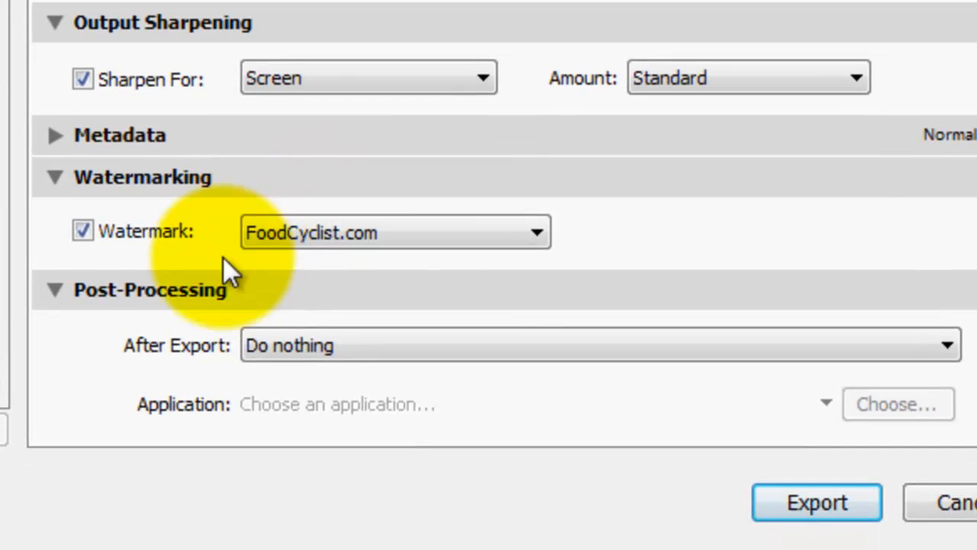
left_click(537, 232)
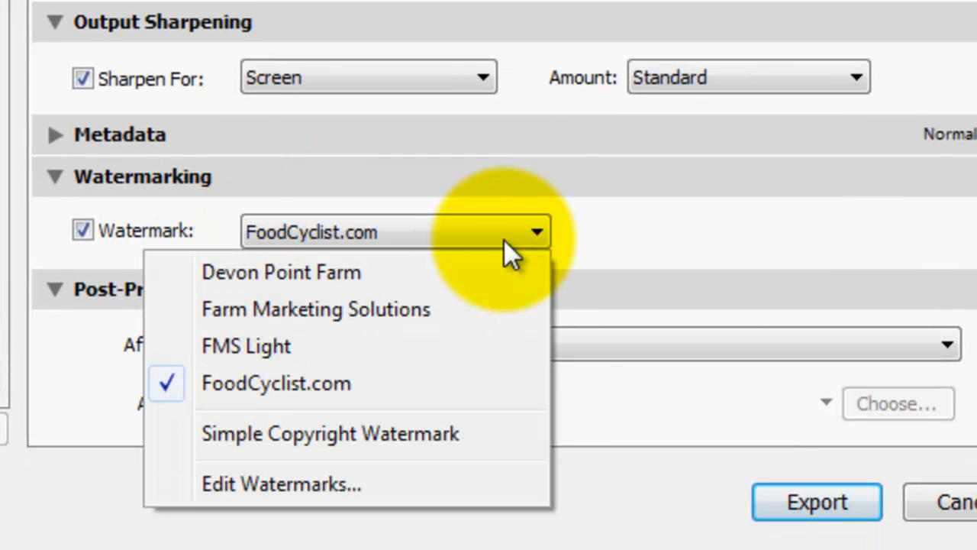
left_click(274, 382)
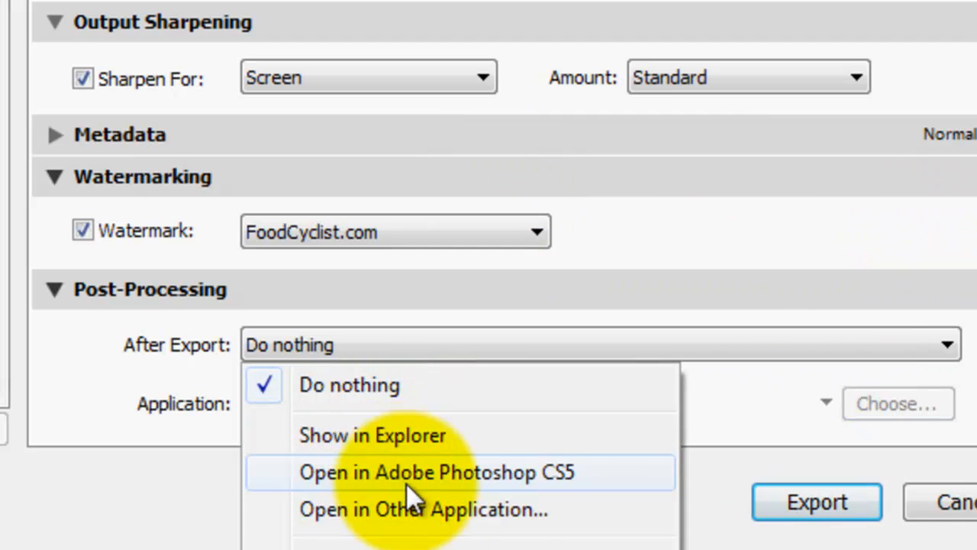
mouse_move(557, 501)
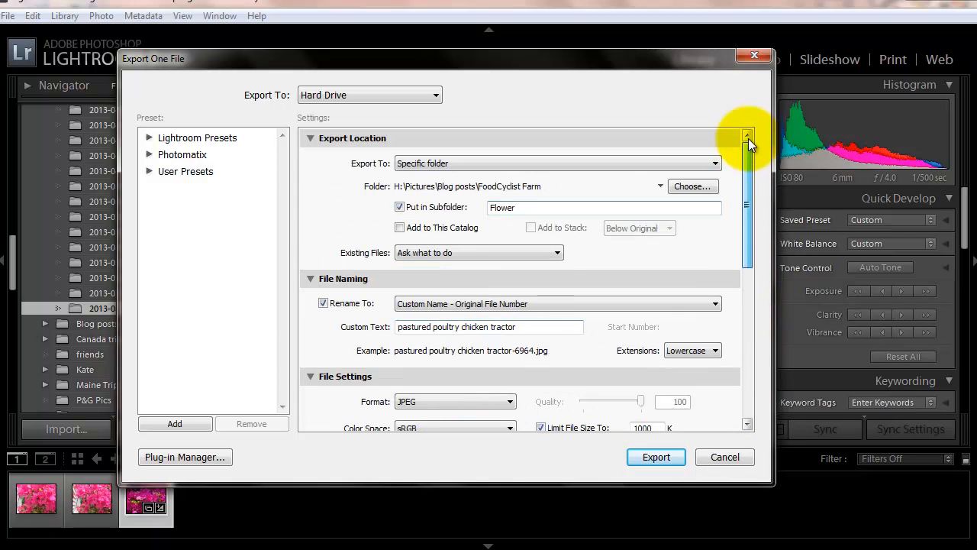
Switch Export To to Desktop with the Flower subfolder and launch the export.
left_click(557, 162)
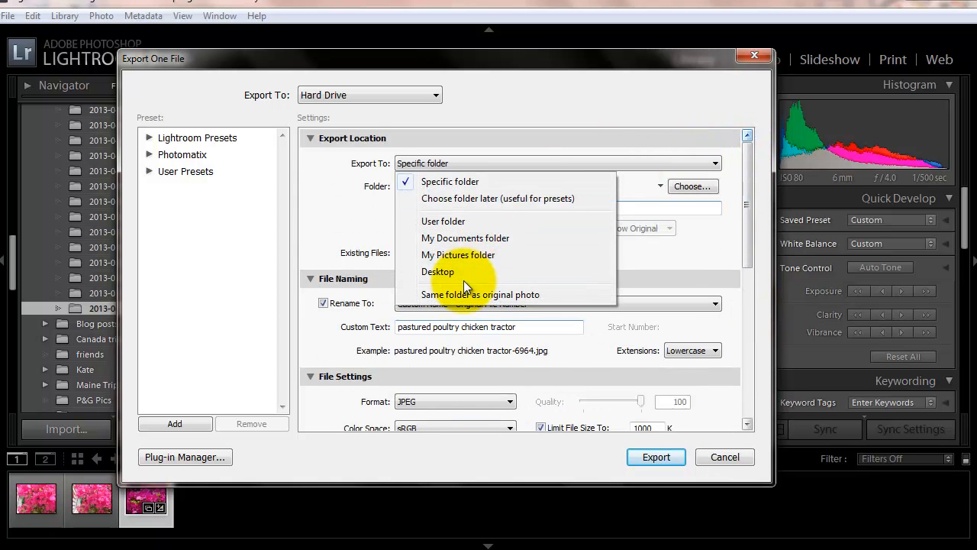
left_click(436, 272)
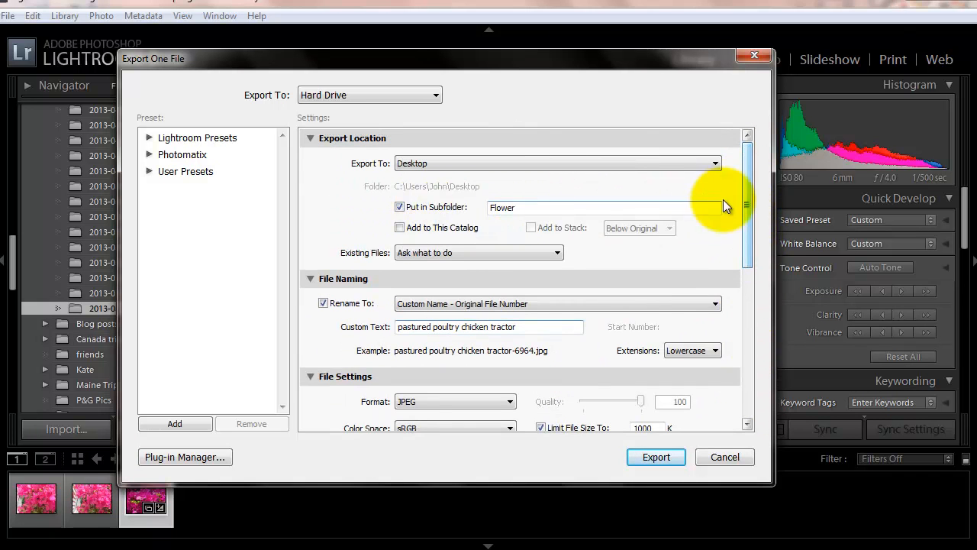
scroll("down", 3)
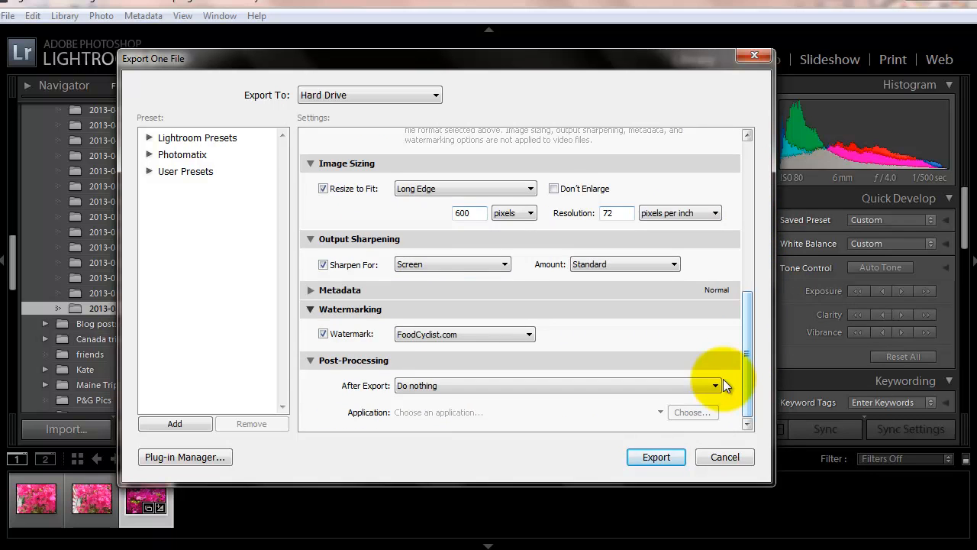
left_click(656, 457)
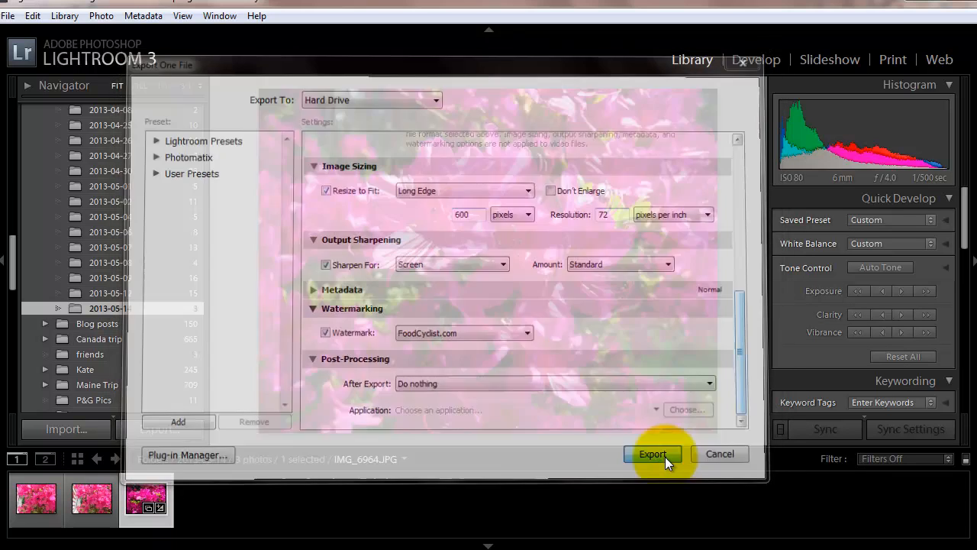
left_click(653, 454)
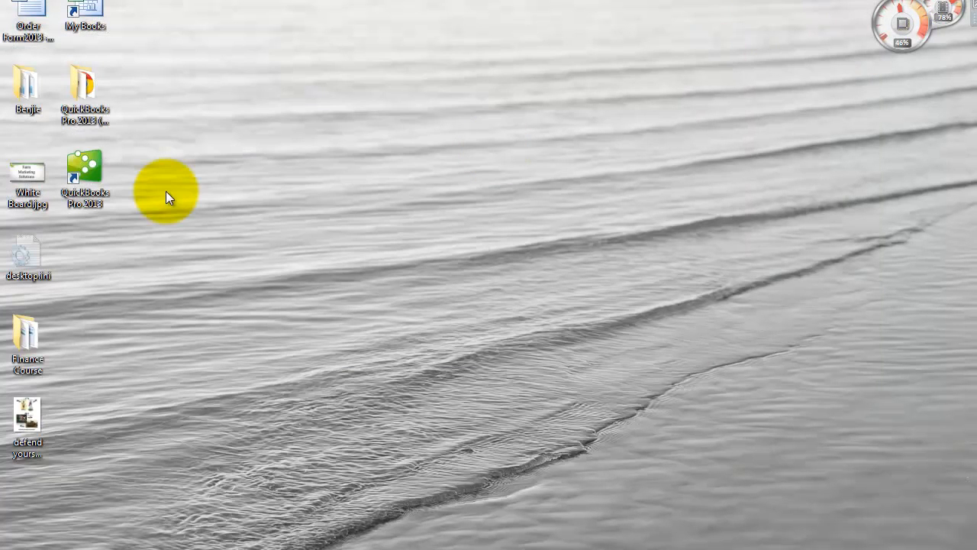
mouse_move(168, 197)
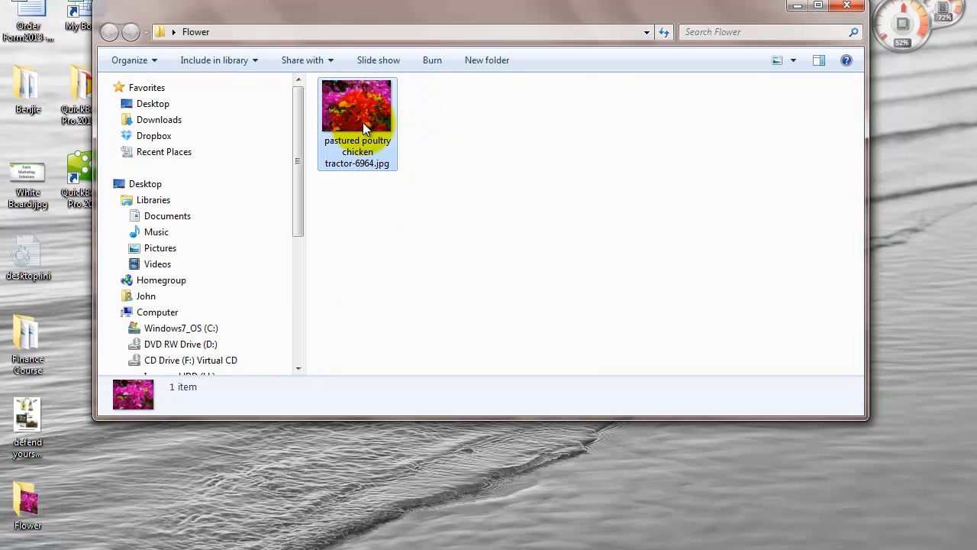
Select the exported azalea JPEG inside the desktop Flower folder.
left_click(357, 107)
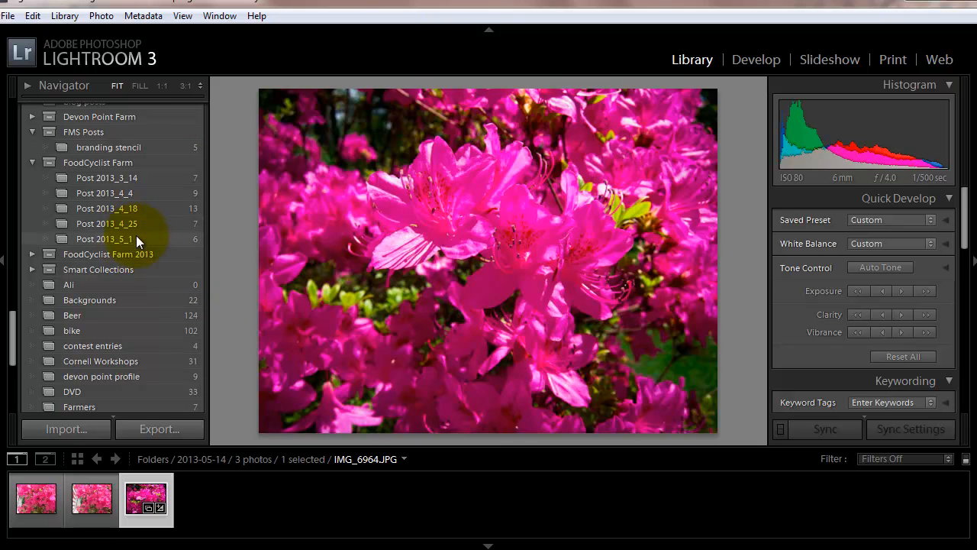
Show the Post 2013_4_25 collection and click through its chick photos (feeder, waterer, heat lamps).
left_click(104, 238)
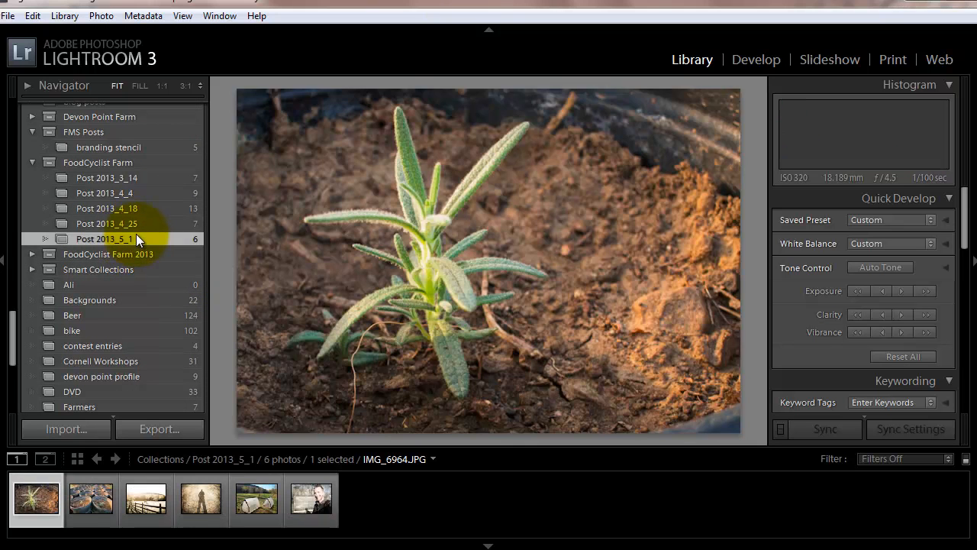
left_click(107, 223)
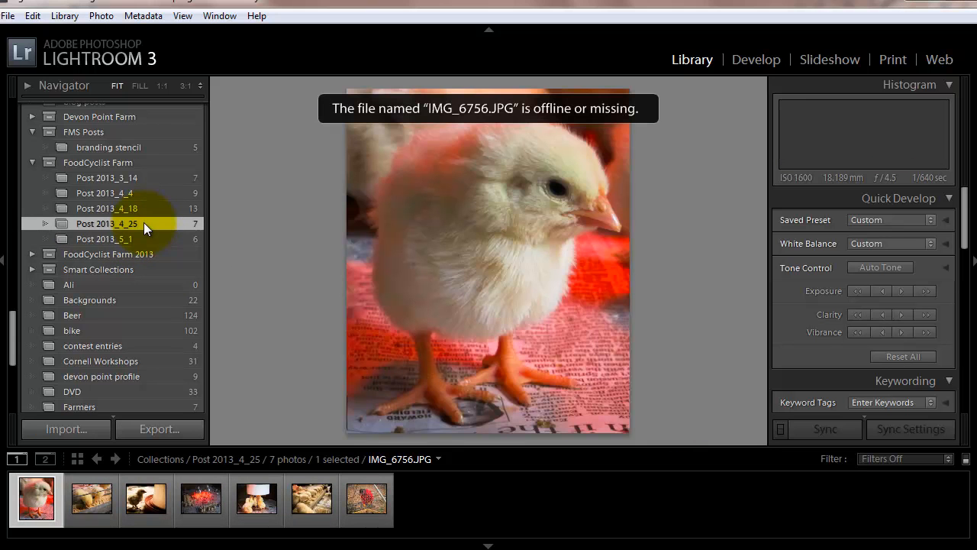
left_click(364, 500)
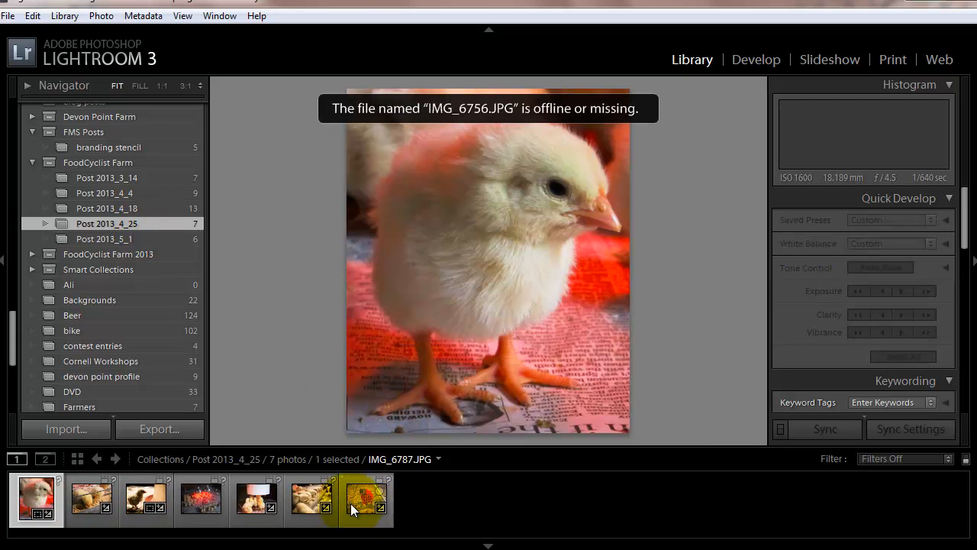
left_click(310, 499)
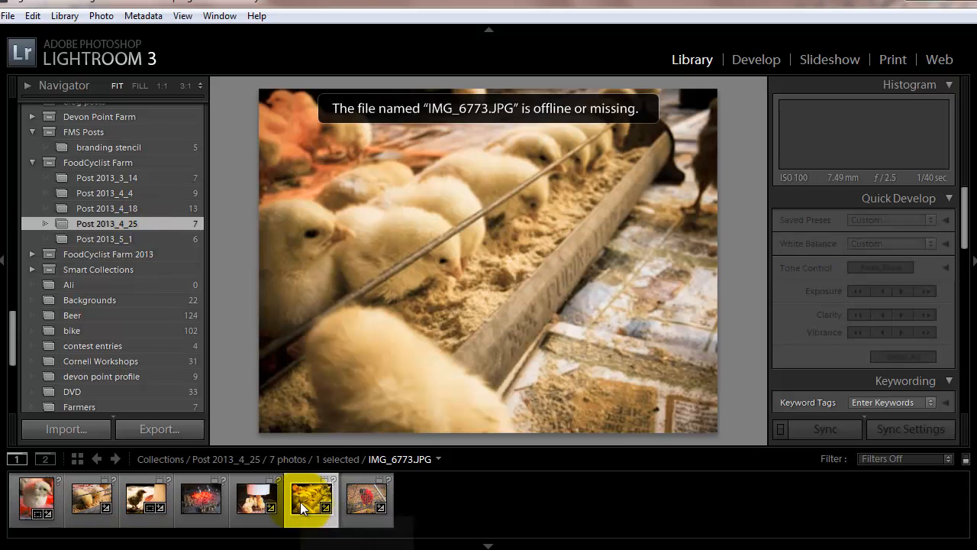
left_click(201, 497)
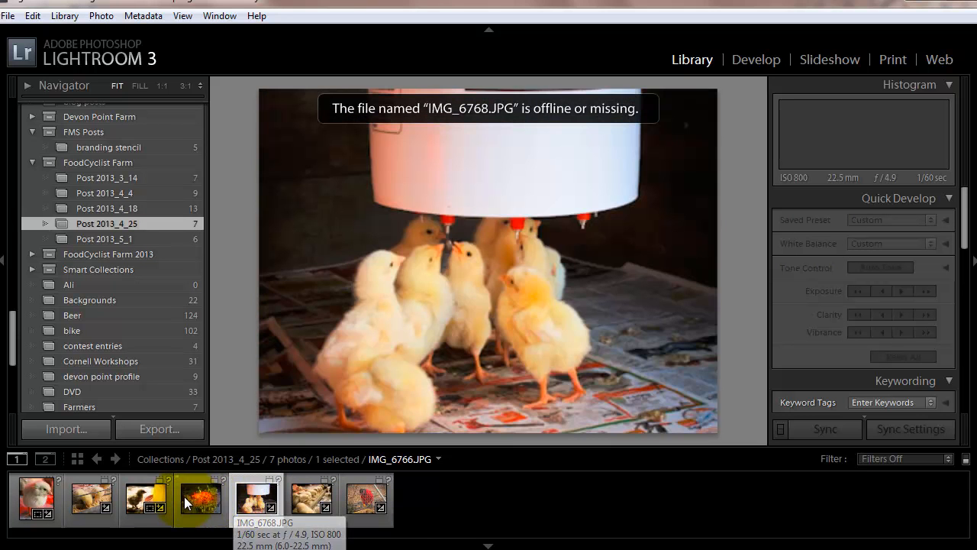
left_click(309, 497)
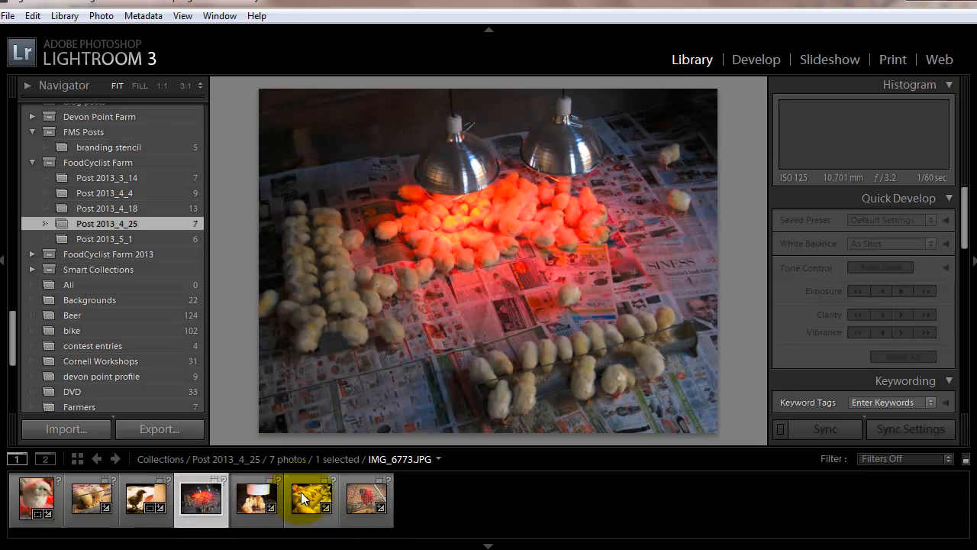
left_click(310, 499)
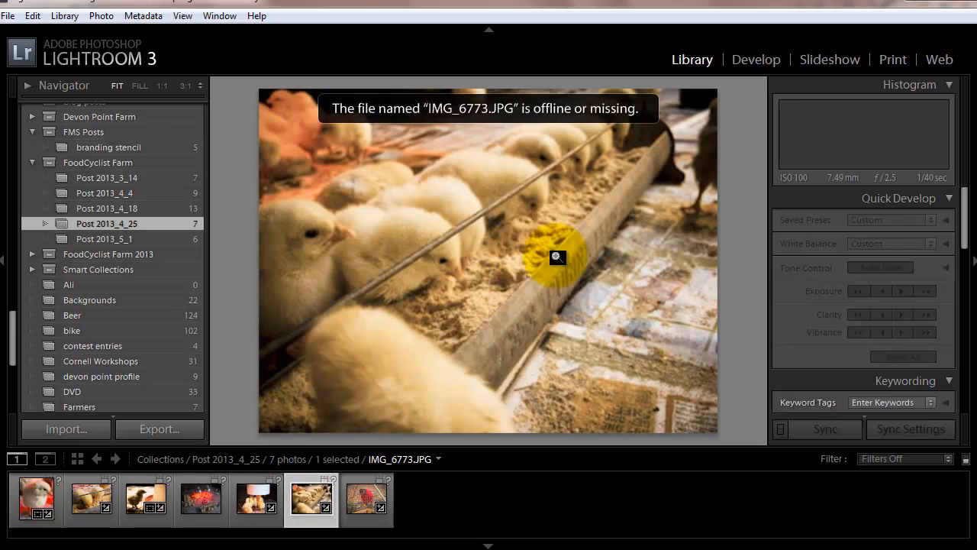
left_click(366, 500)
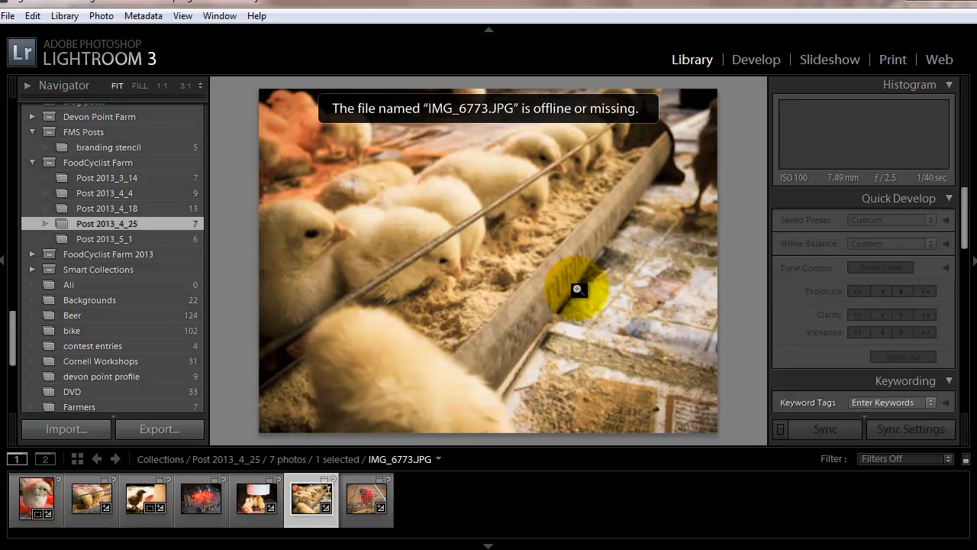
left_click(201, 497)
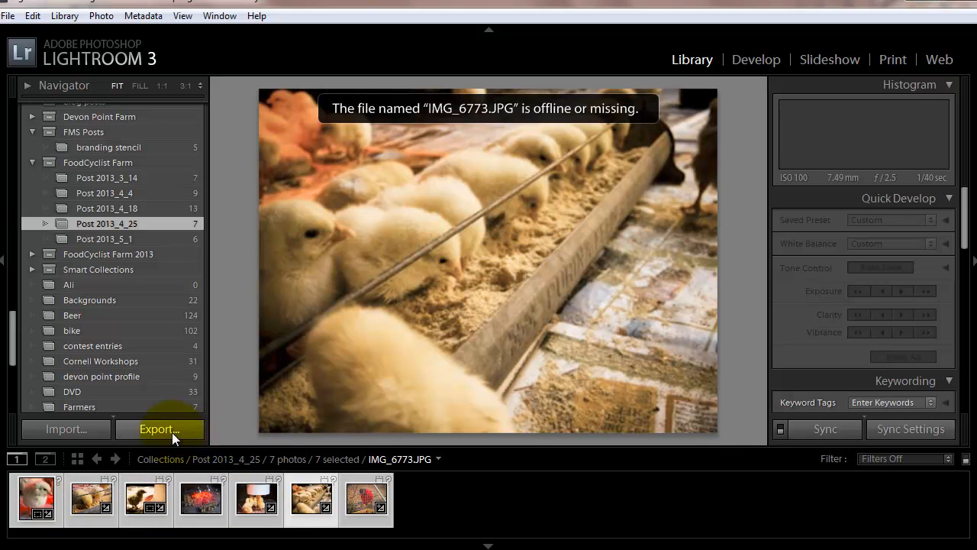
Attempt exporting all seven chick photos, dismiss the missing-source-files warning, and browse the filmstrip.
left_click(159, 428)
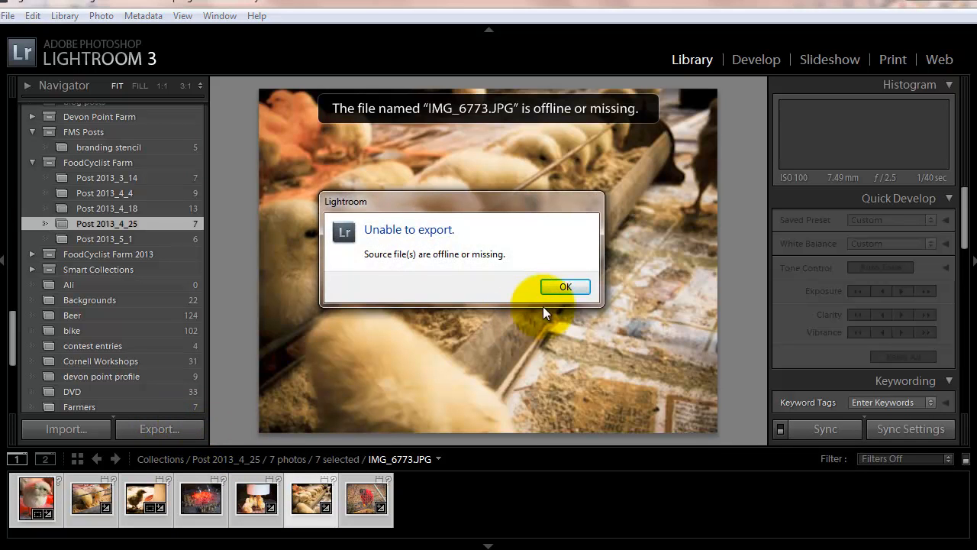
left_click(565, 287)
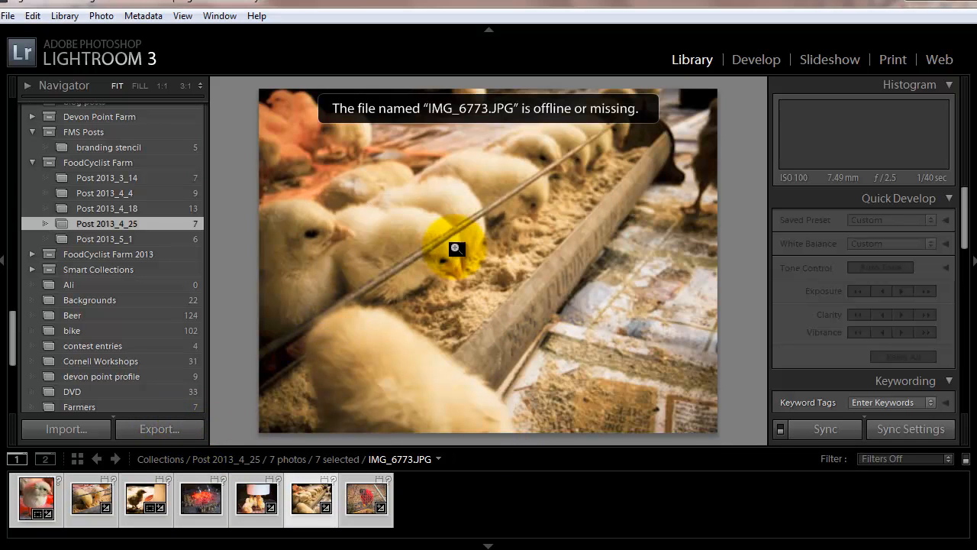
left_click(198, 500)
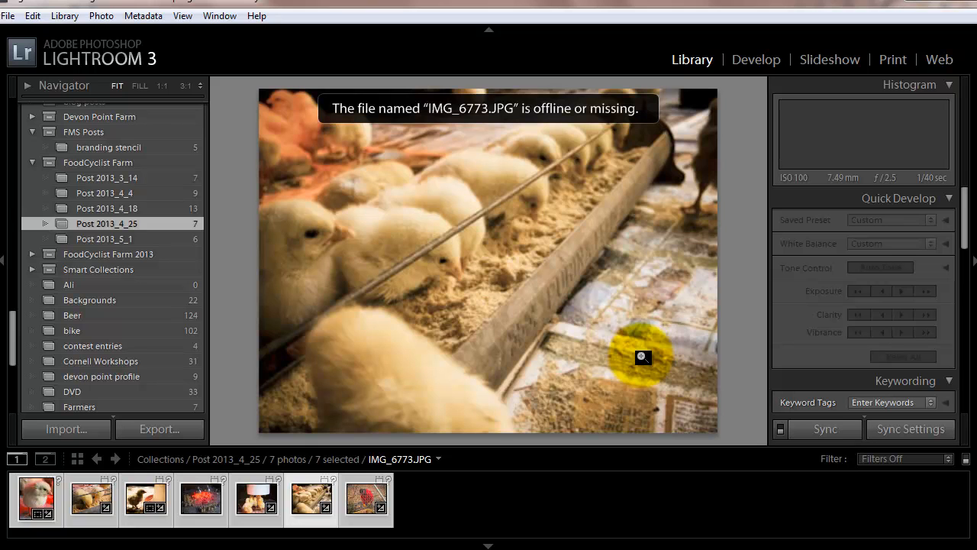
left_click(366, 501)
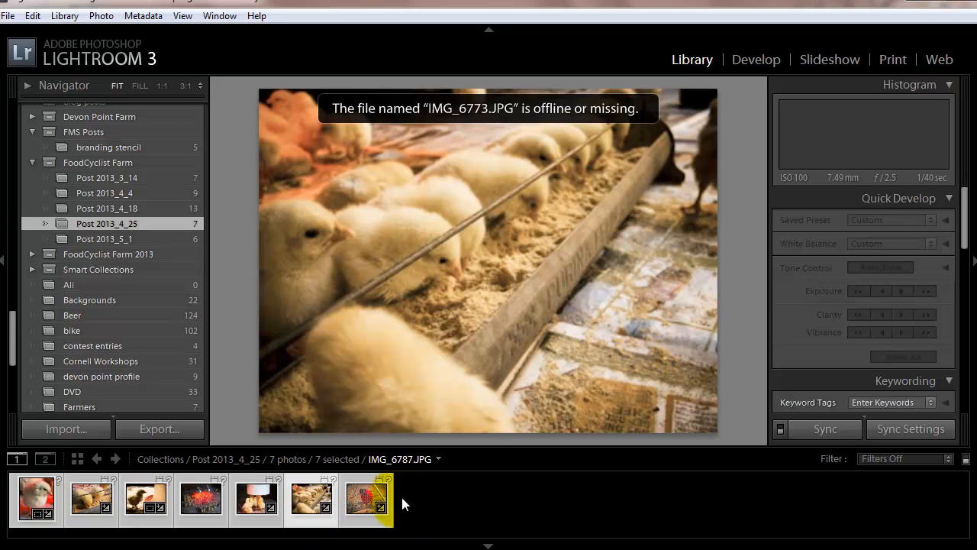
left_click(92, 498)
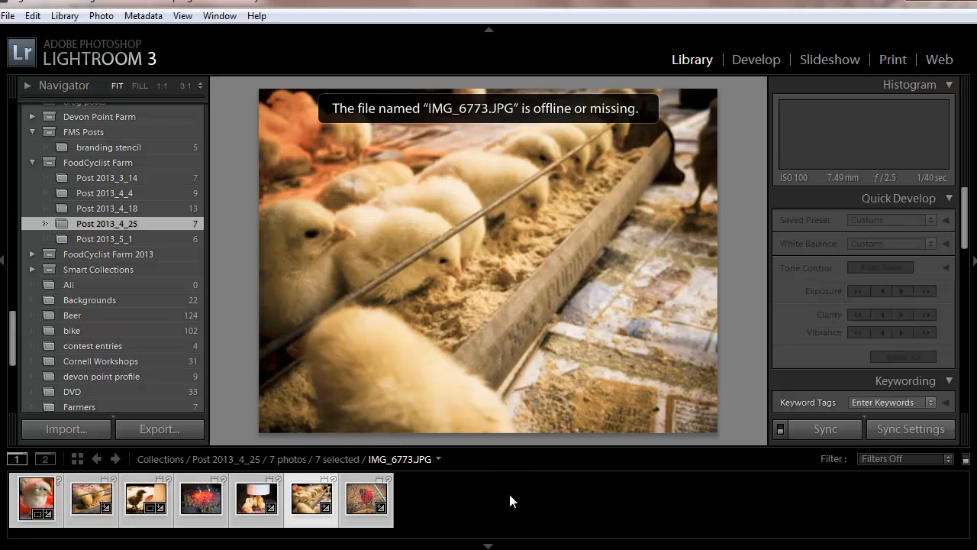
mouse_move(496, 491)
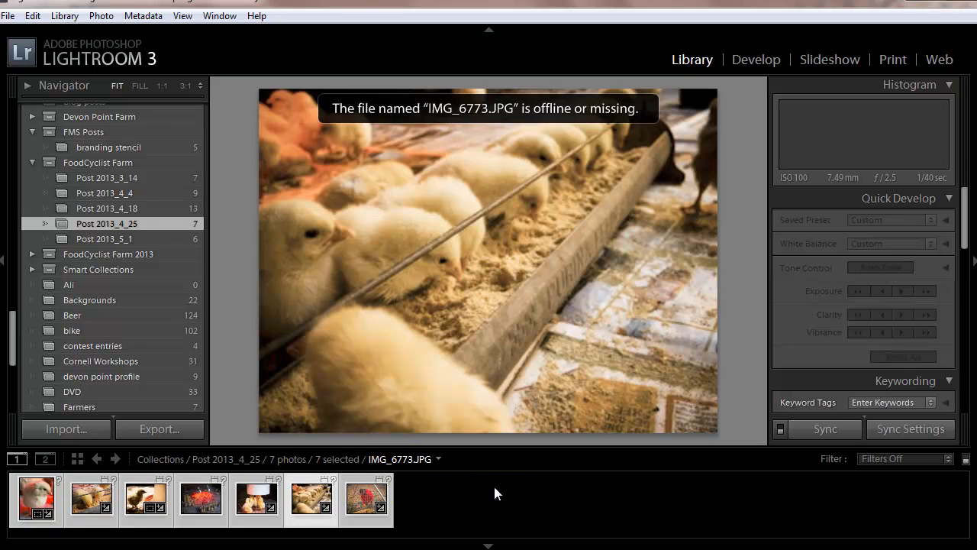